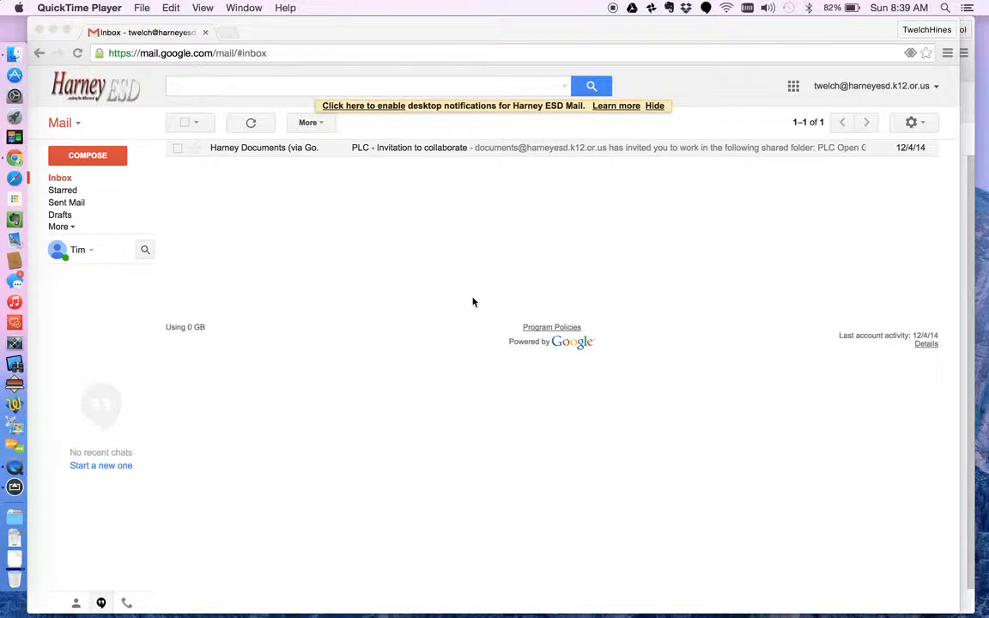
{"action": "mouse_move", "coordinate": [357, 244]}
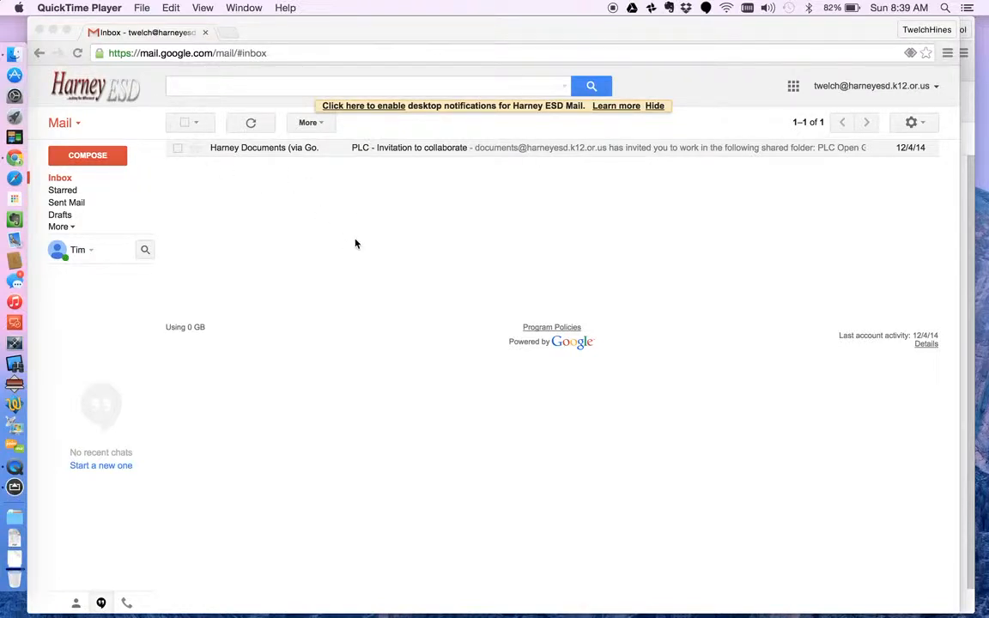
{"action": "mouse_move", "coordinate": [220, 189]}
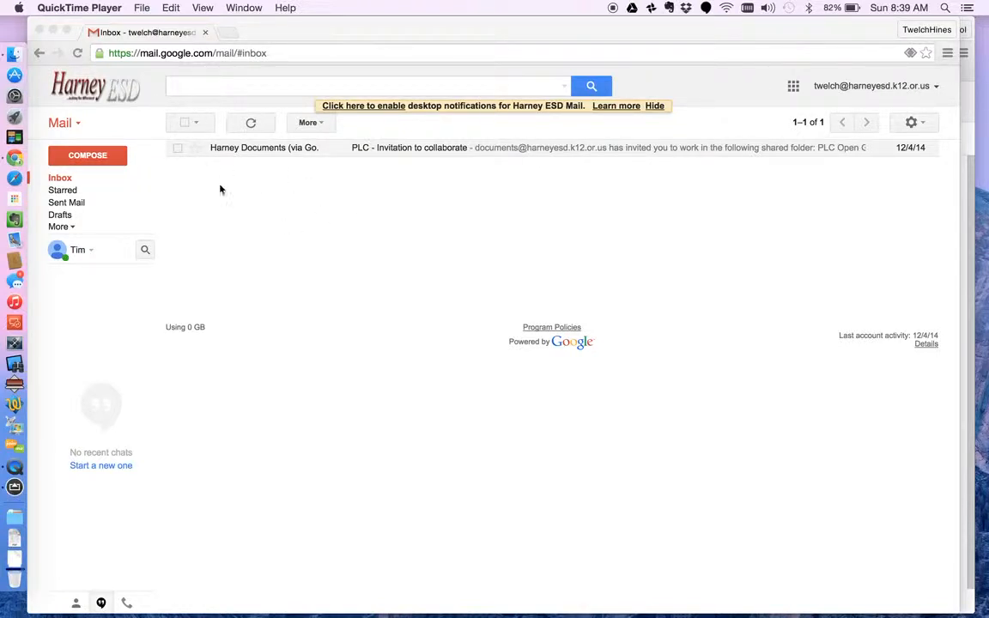
{"action": "mouse_move", "coordinate": [580, 196]}
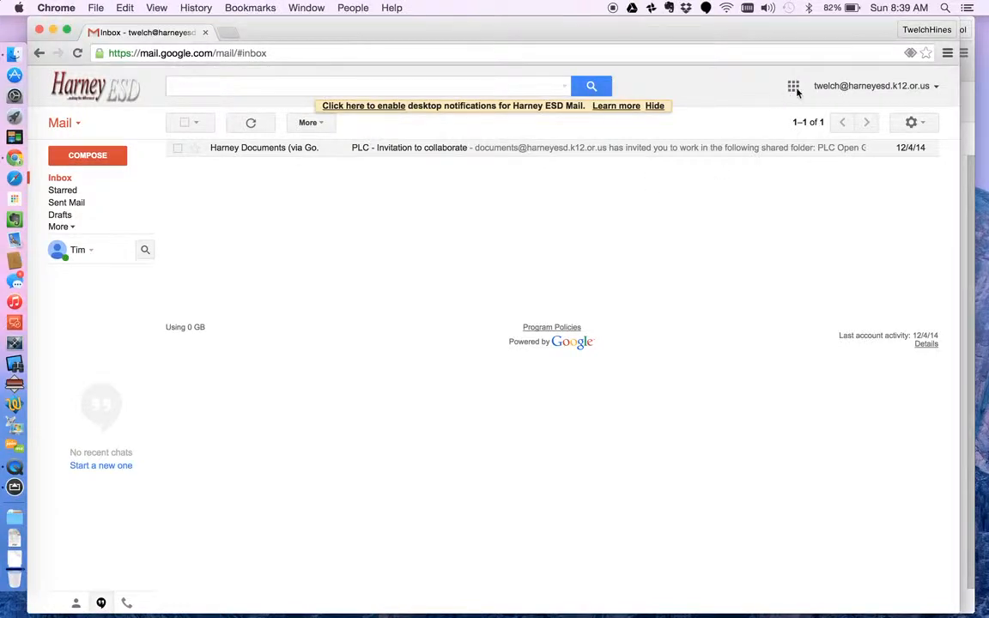
- Bring up the Google apps launcher grid from the Gmail inbox
{"action": "left_click", "coordinate": [793, 86]}
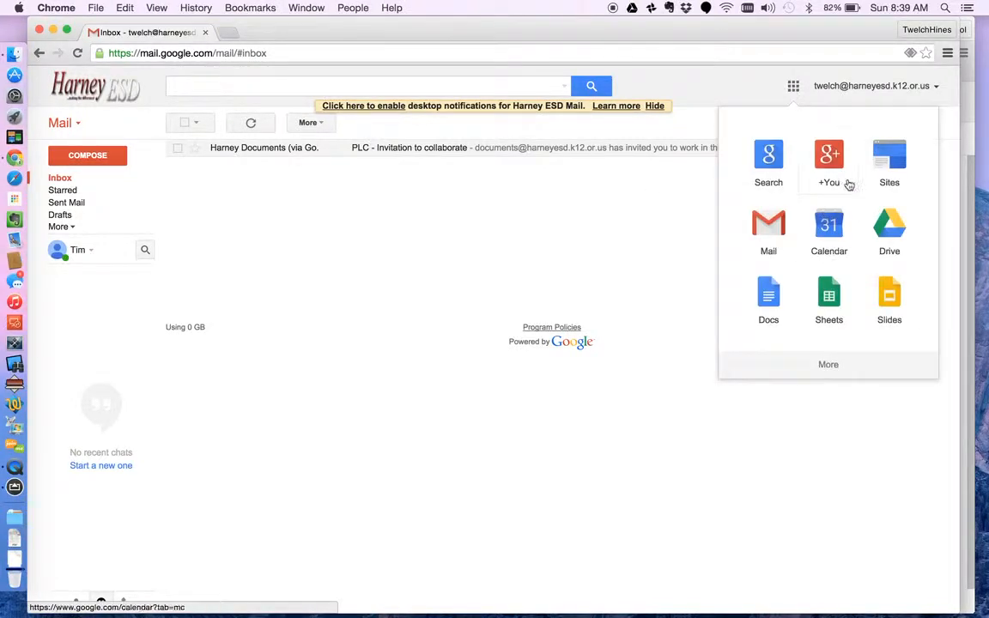
{"action": "mouse_move", "coordinate": [828, 364]}
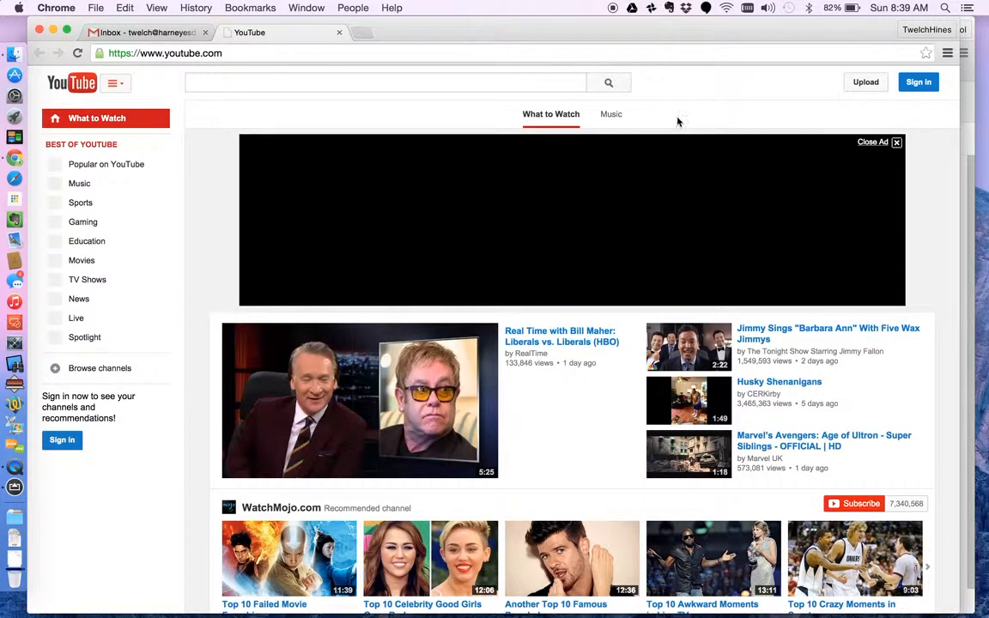
- Sign in to YouTube with the school Google account, registering it with YouTube
{"action": "left_click", "coordinate": [918, 82]}
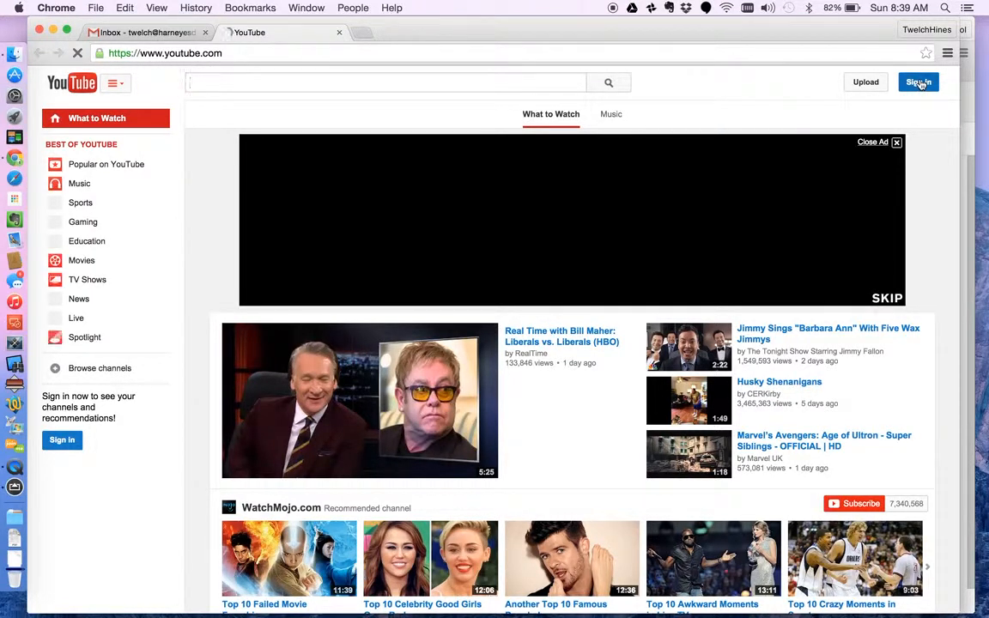
{"action": "left_click", "coordinate": [896, 140]}
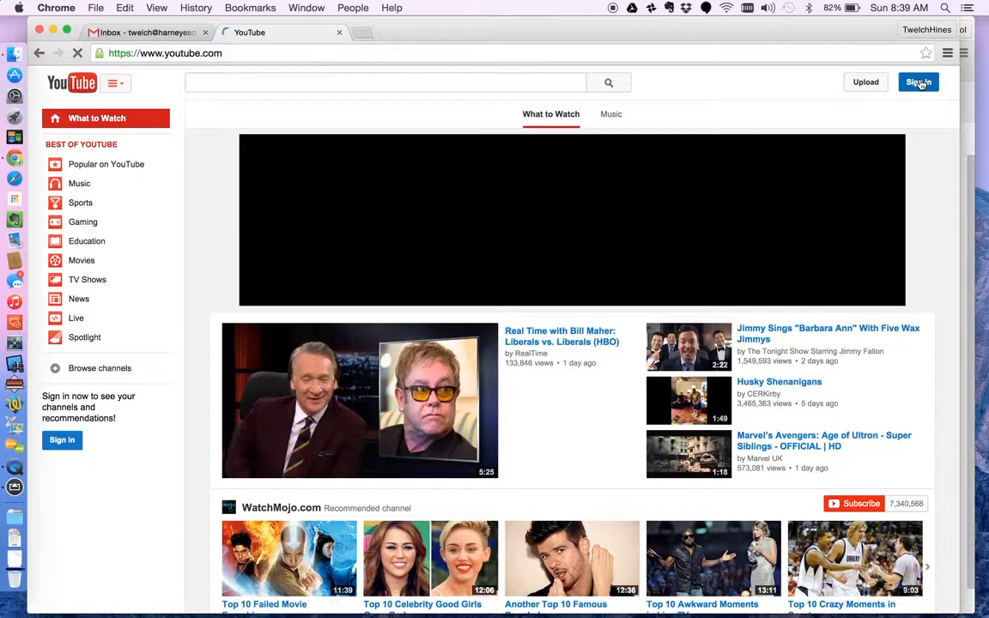
{"action": "left_click", "coordinate": [916, 82]}
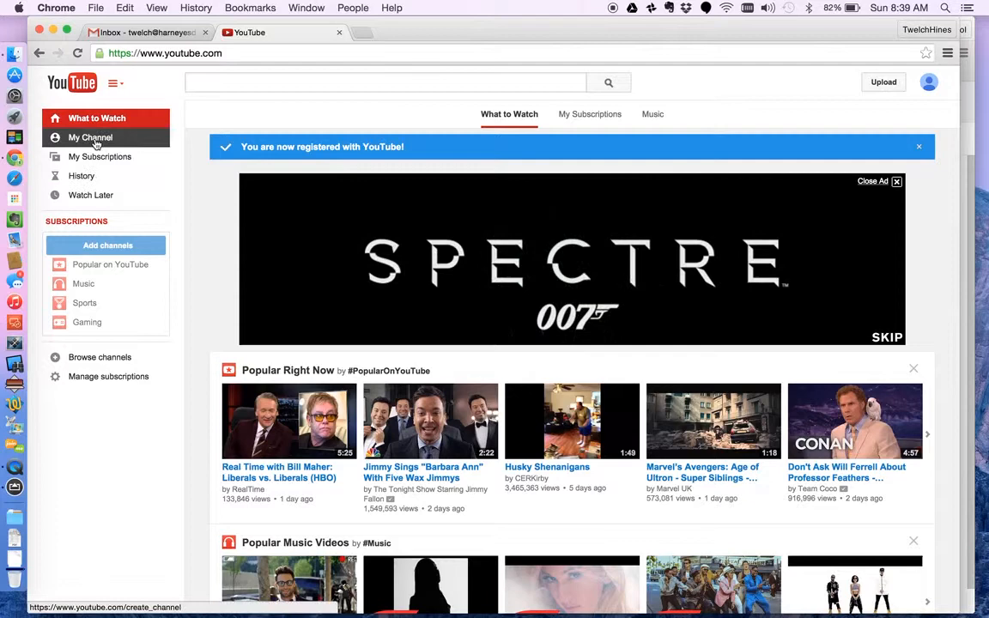
- Start channel setup from My Channel, choosing to use a business or other name
{"action": "left_click", "coordinate": [89, 137]}
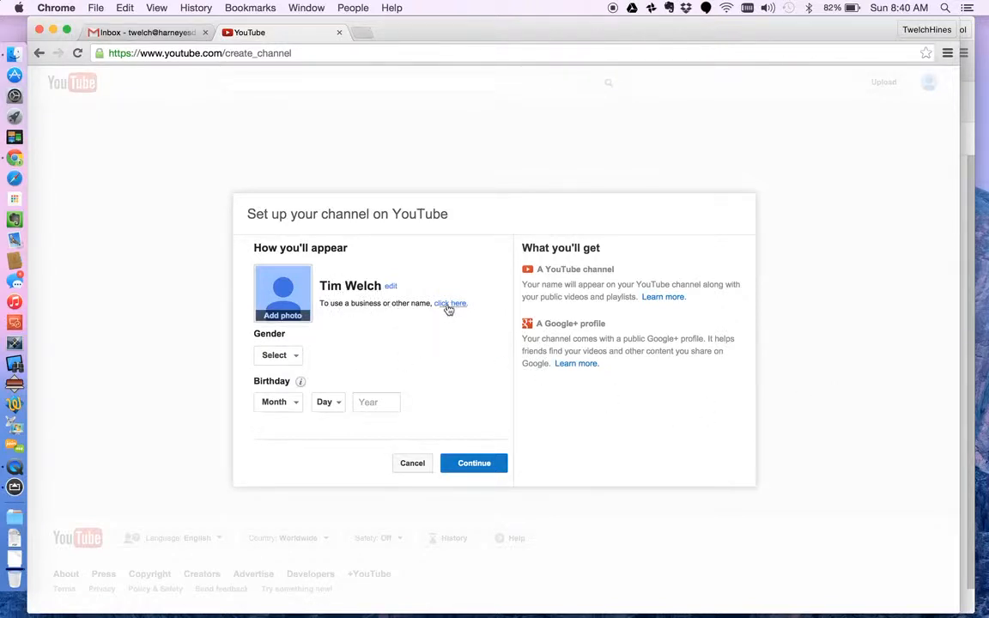
{"action": "left_click", "coordinate": [449, 302]}
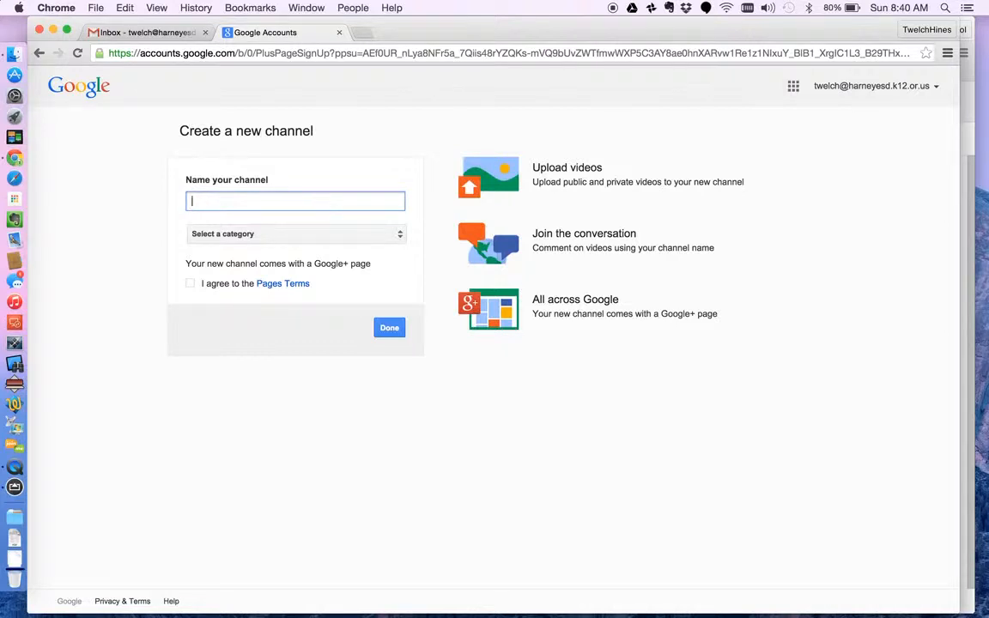
- Name the new channel 'Twelch Harney Training'
{"action": "type", "text": "Twelch"}
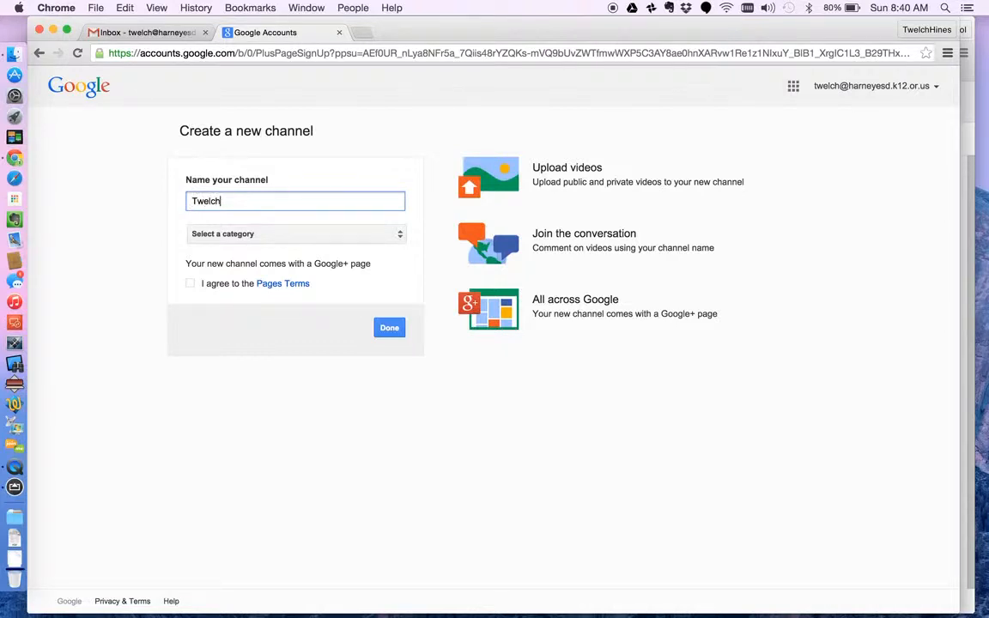
{"action": "type", "text": "Ha"}
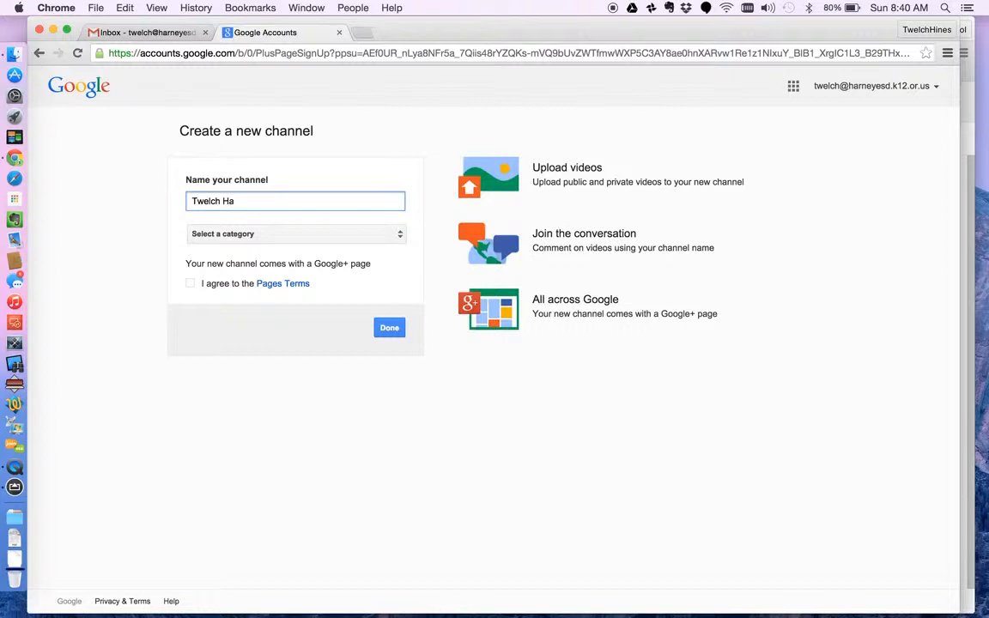
{"action": "type", "text": "rney Tr"}
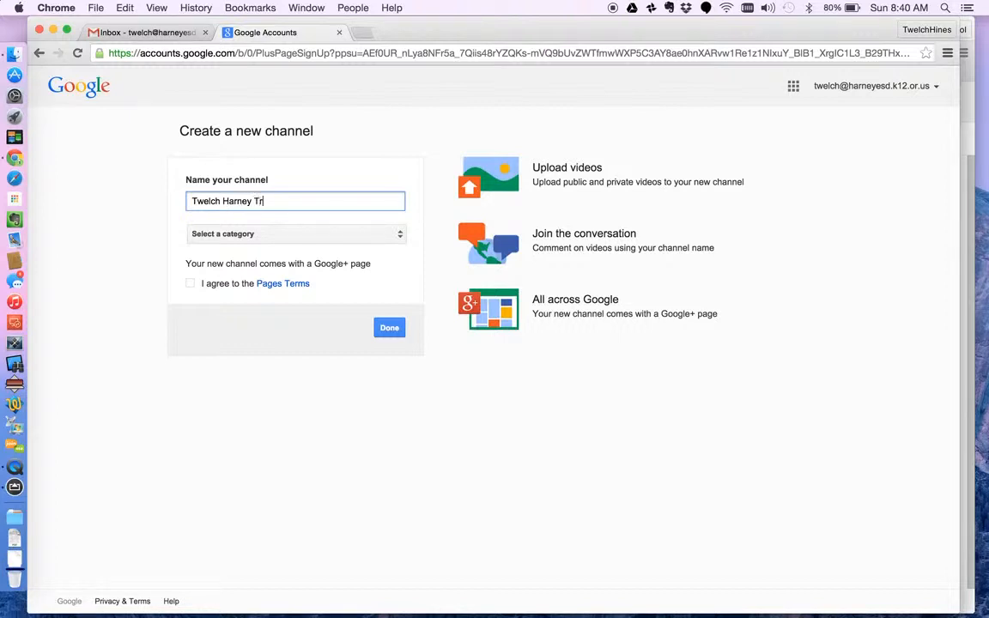
{"action": "type", "text": "aining"}
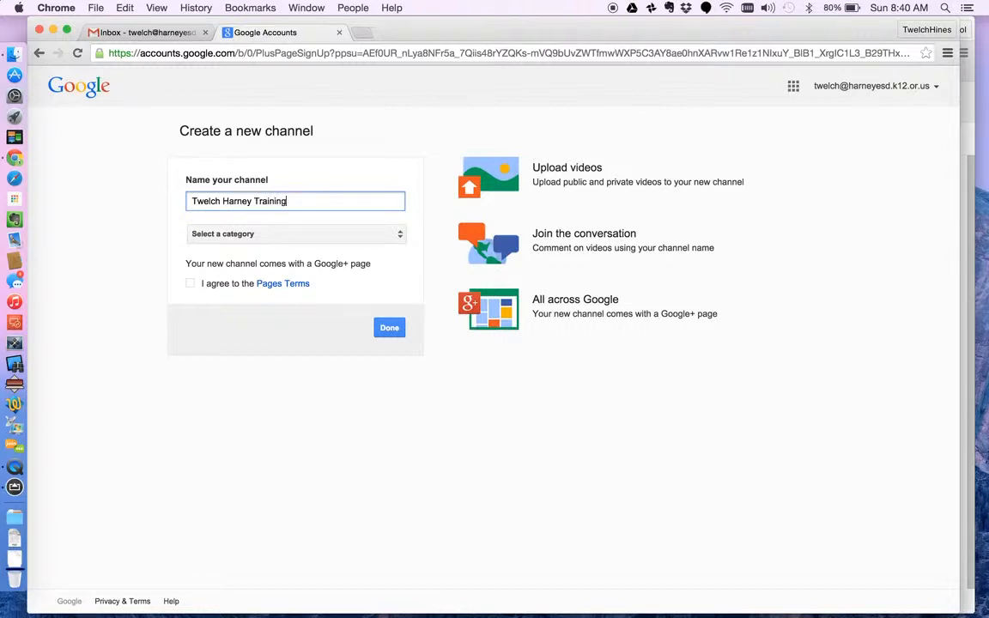
- Set the category to Other, agree to the Pages Terms and create the channel
{"action": "left_click", "coordinate": [295, 233]}
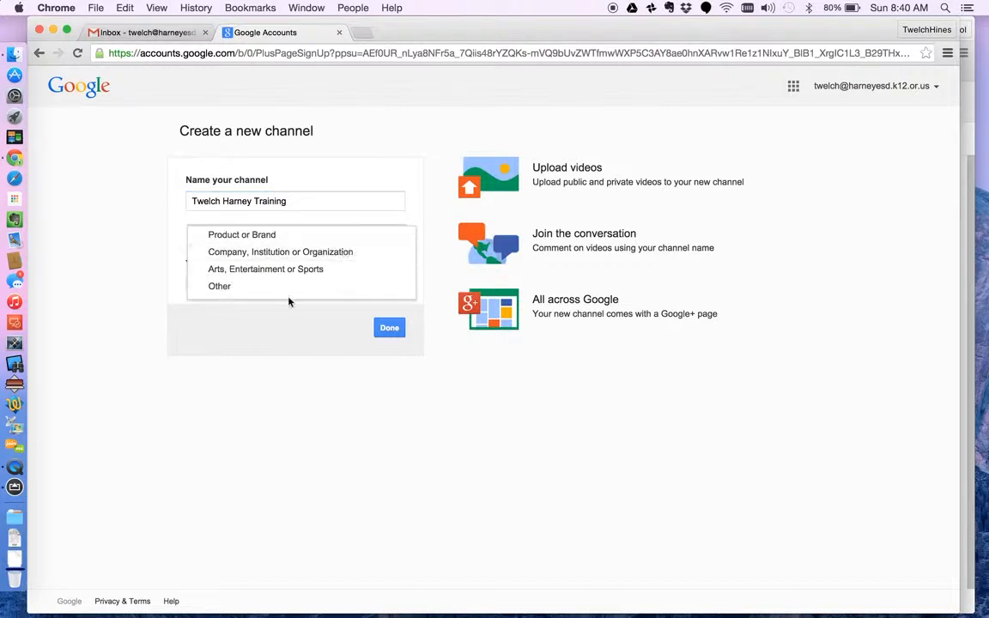
{"action": "mouse_move", "coordinate": [249, 285]}
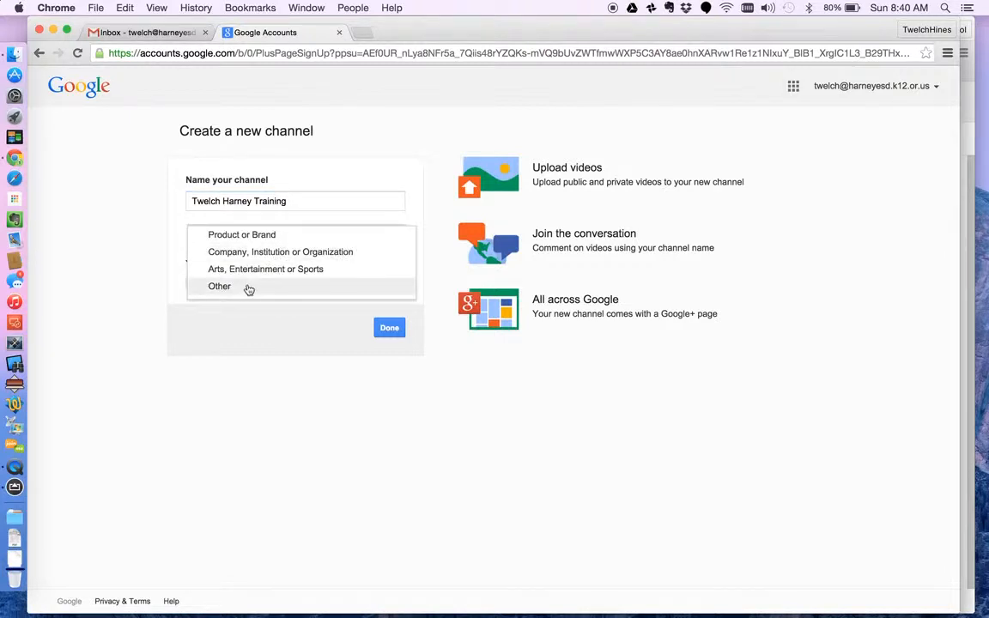
{"action": "left_click", "coordinate": [220, 285]}
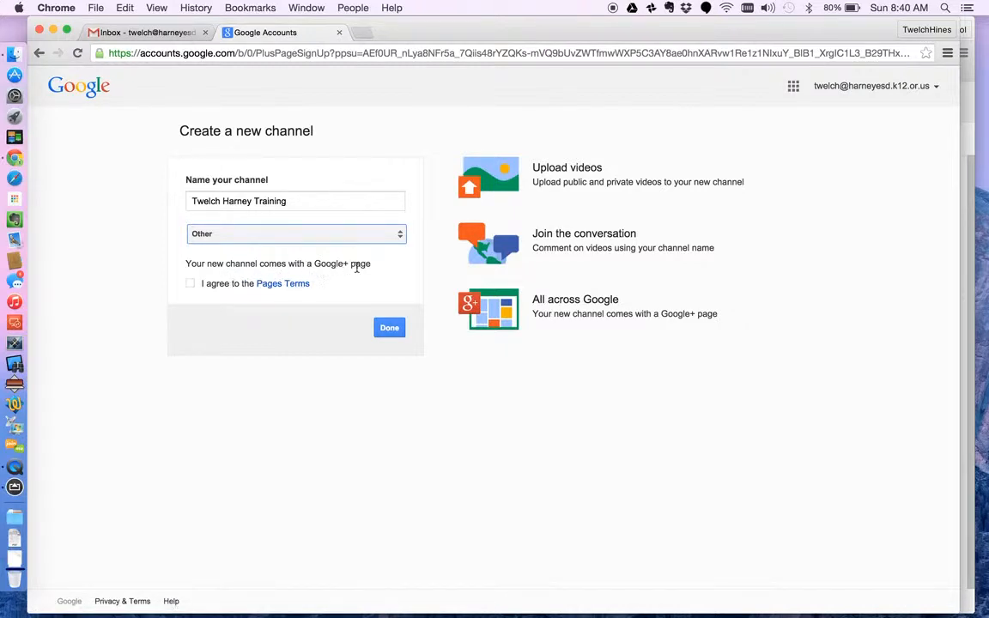
{"action": "left_click", "coordinate": [189, 283]}
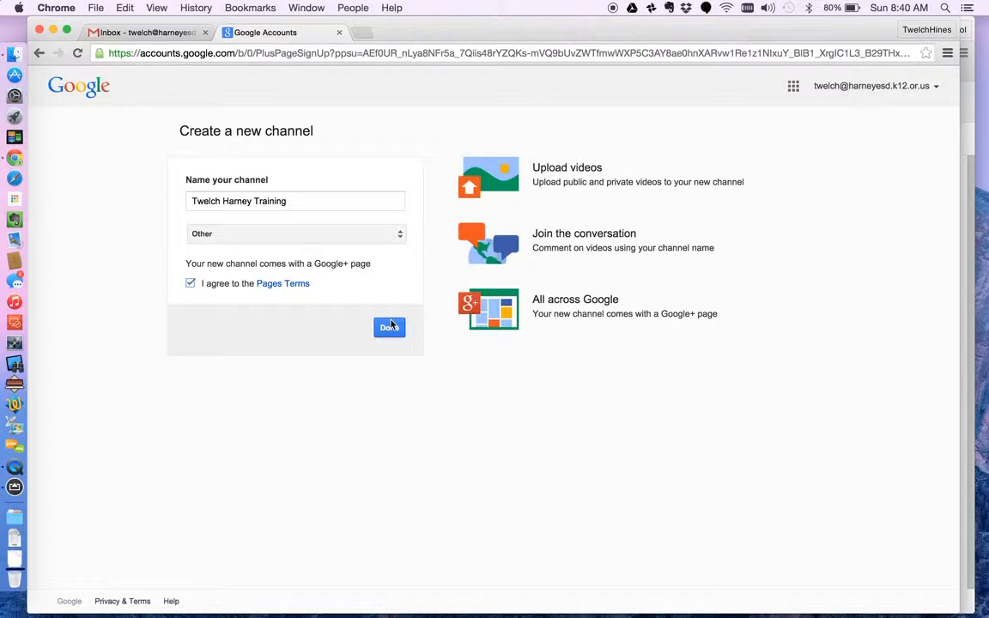
{"action": "left_click", "coordinate": [388, 326]}
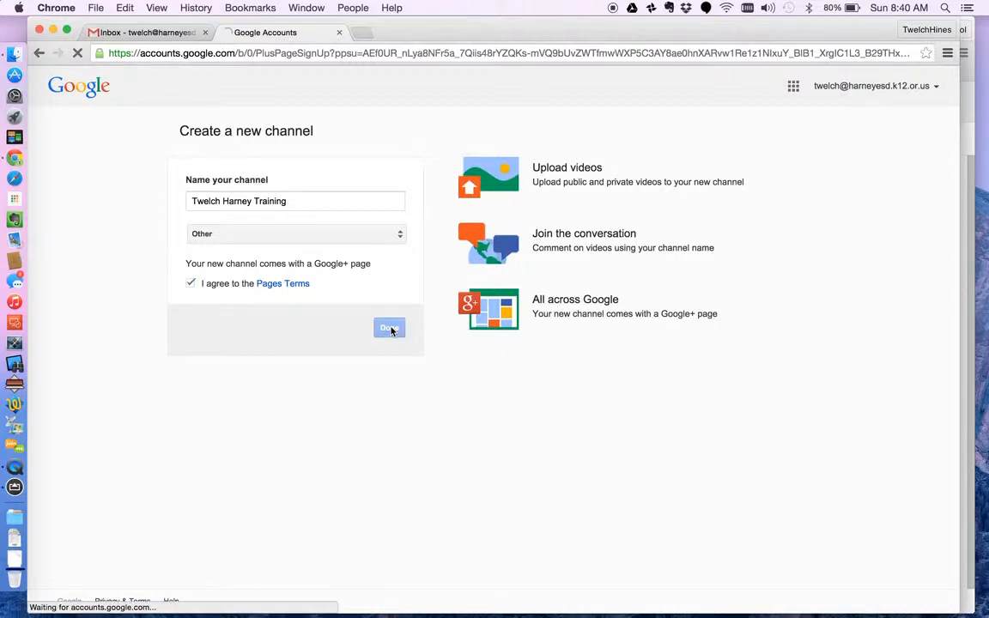
{"action": "left_click", "coordinate": [388, 326]}
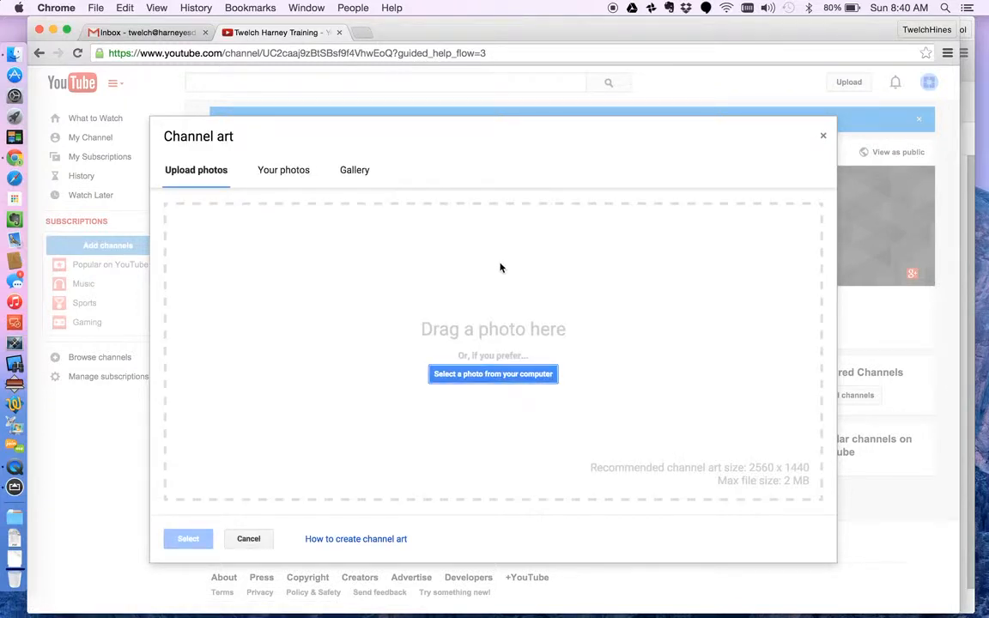
- Choose the orange wildflower field photo from the gallery as channel art and start adjusting its crop
{"action": "left_click", "coordinate": [353, 169]}
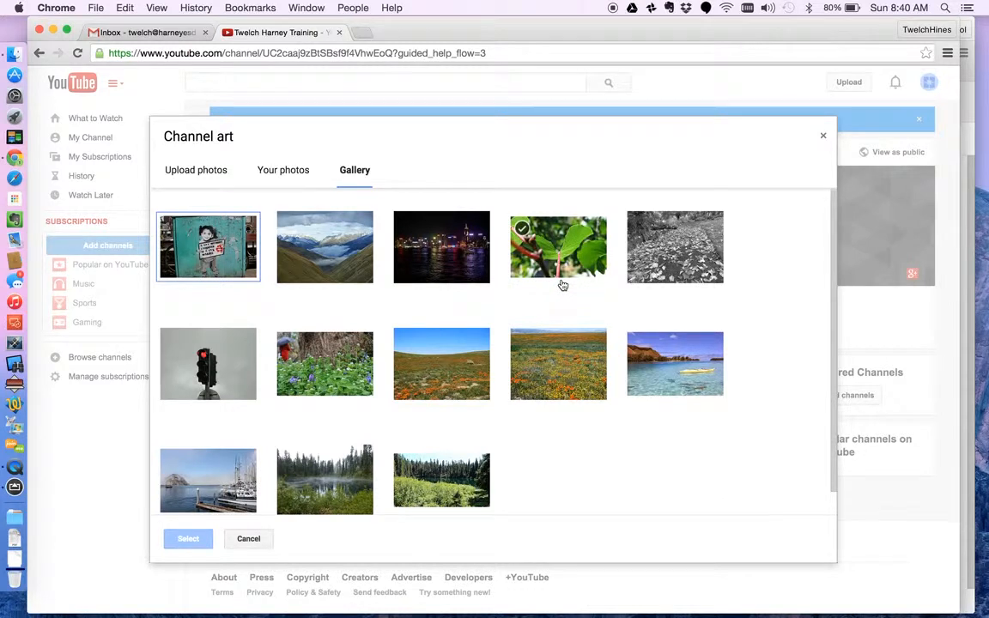
{"action": "left_click", "coordinate": [441, 364]}
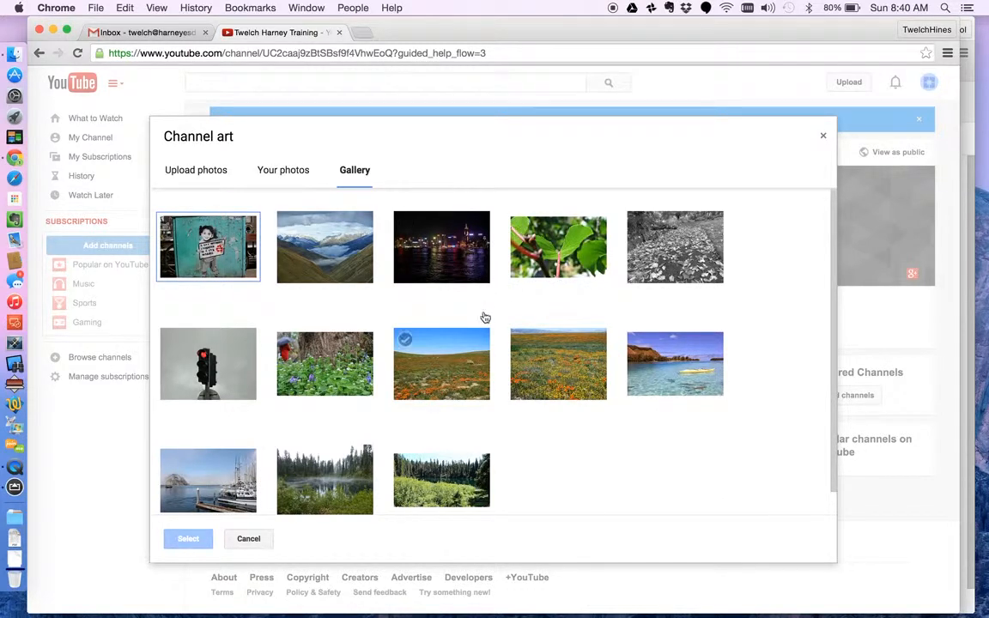
{"action": "left_click", "coordinate": [442, 364]}
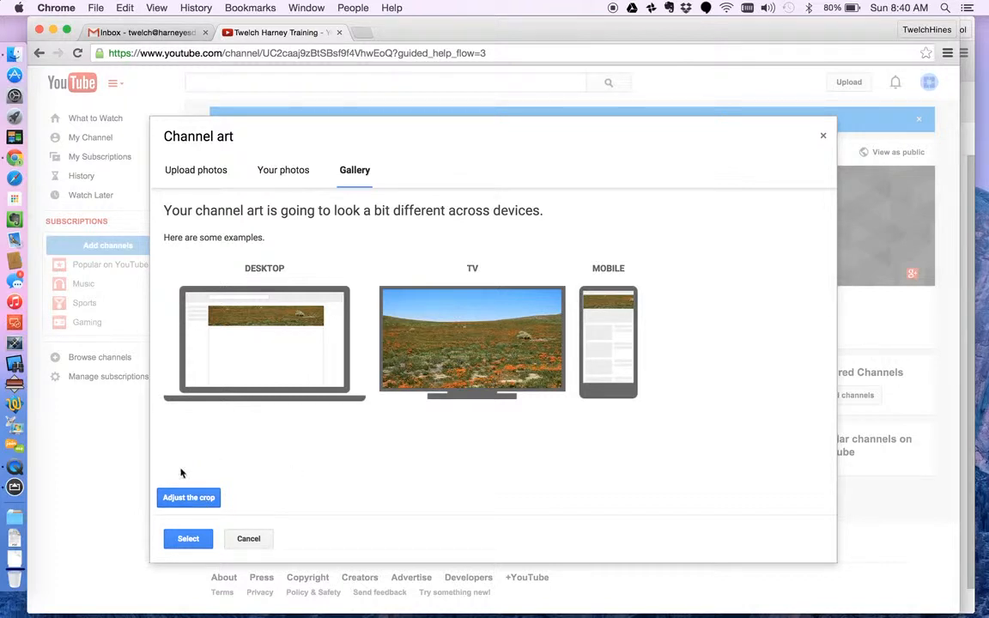
{"action": "mouse_move", "coordinate": [292, 355]}
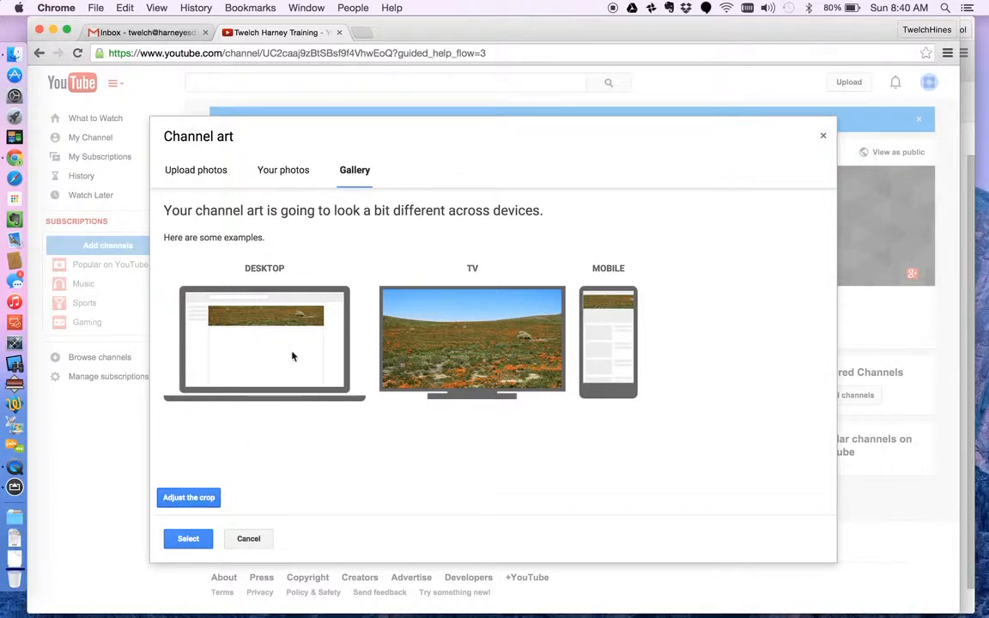
{"action": "left_click", "coordinate": [188, 498]}
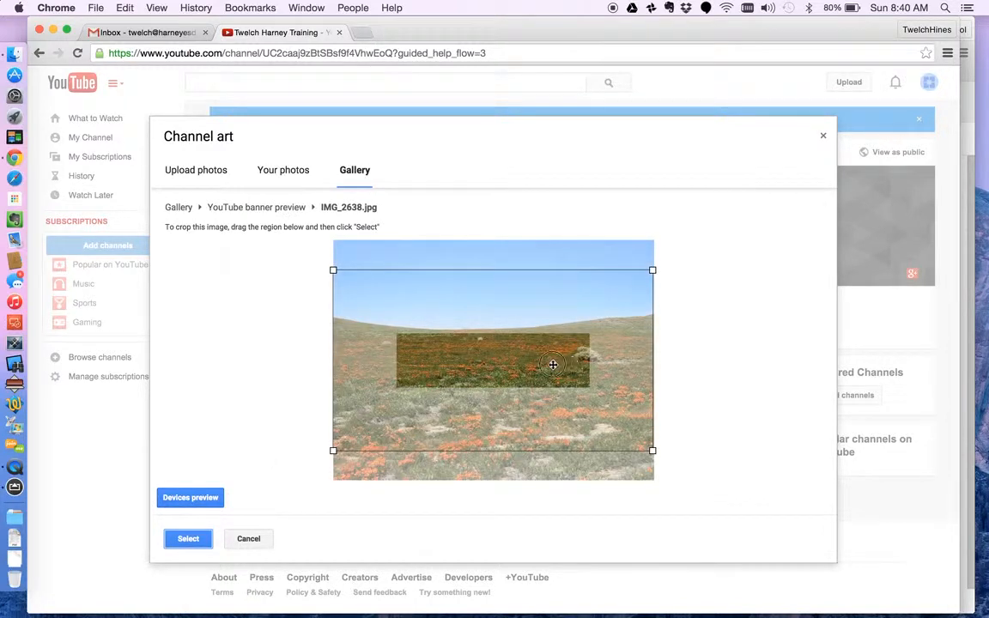
- Crop the field photo to a band over the orange flowers and apply it as the channel banner
{"action": "left_click_drag", "start_coordinate": [552, 364], "coordinate": [489, 323]}
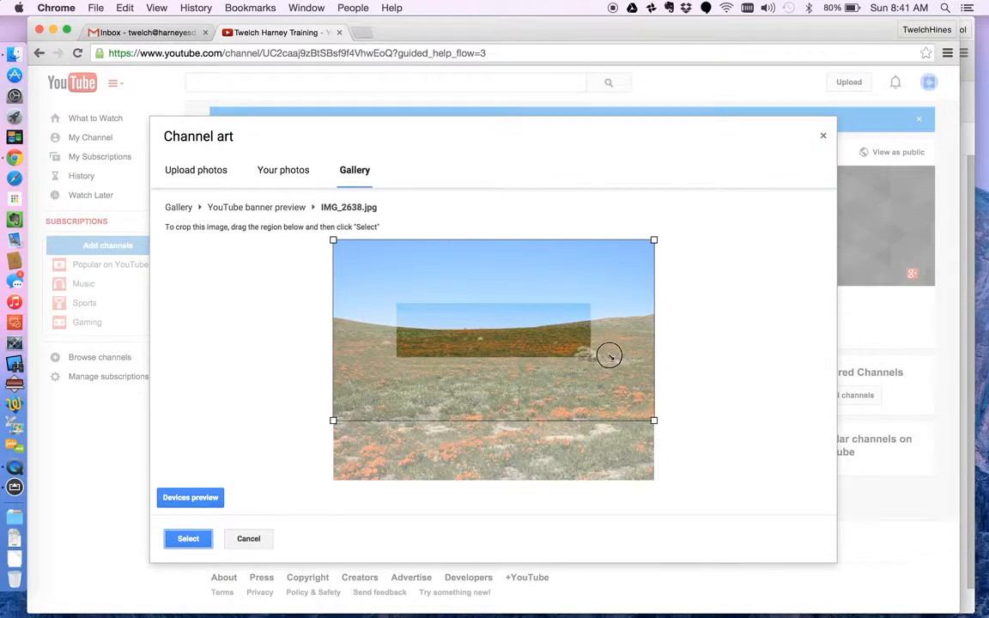
{"action": "mouse_move", "coordinate": [615, 394]}
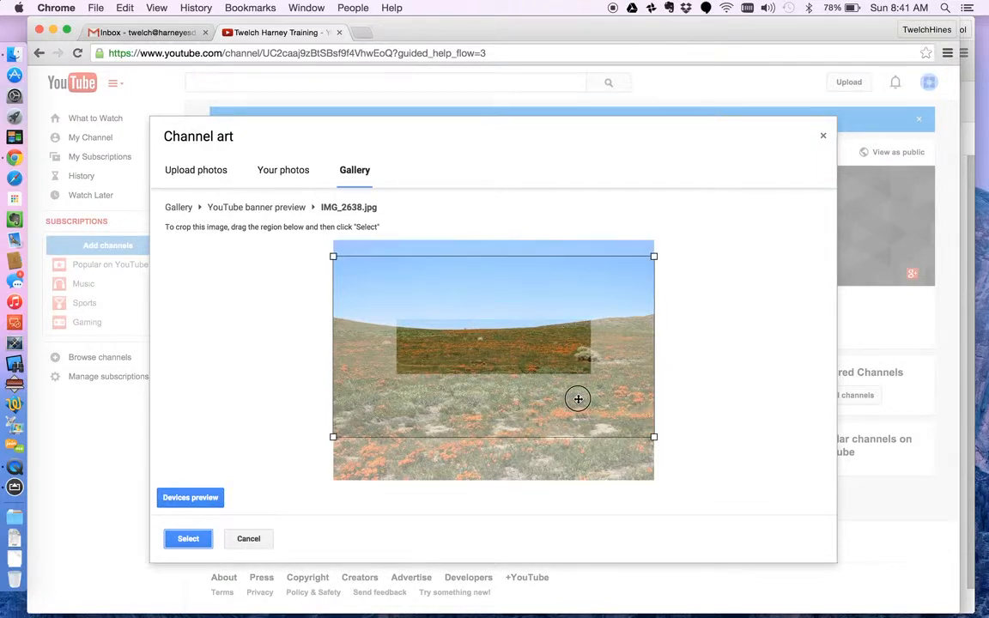
{"action": "left_click_drag", "start_coordinate": [577, 398], "coordinate": [563, 345]}
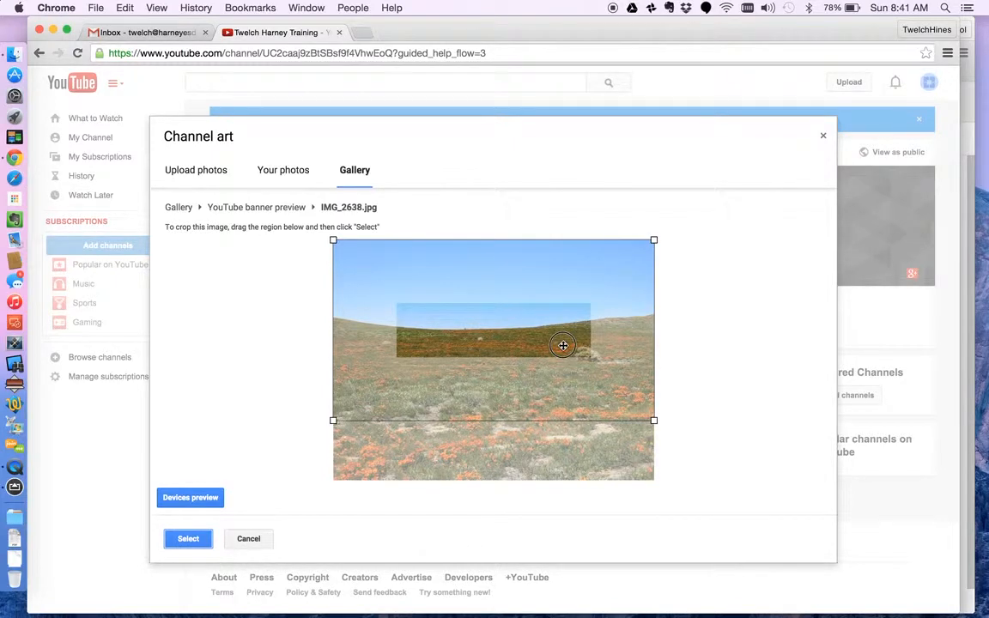
{"action": "left_click", "coordinate": [187, 539]}
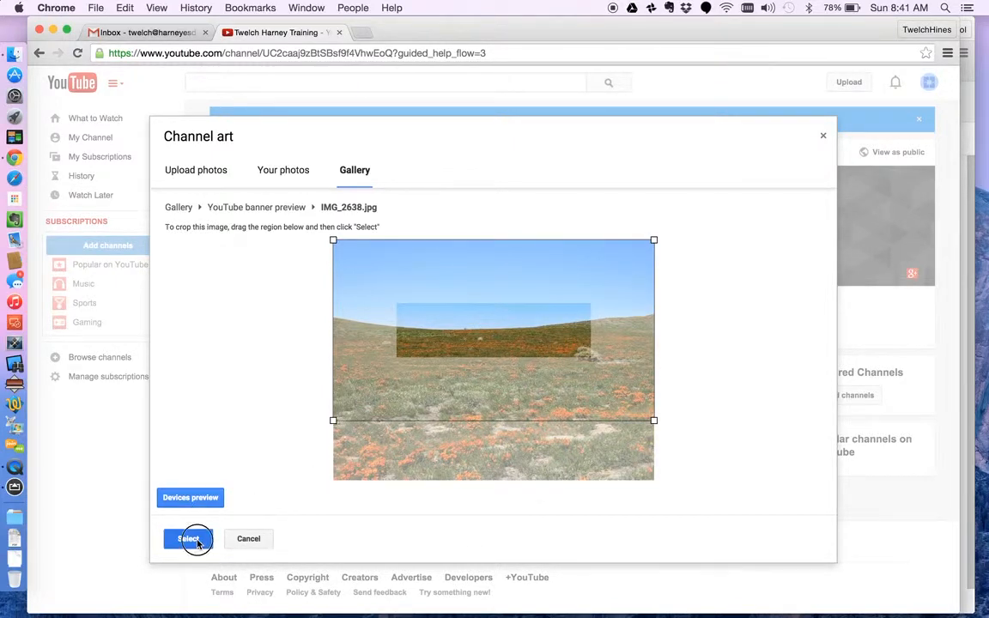
{"action": "left_click", "coordinate": [189, 540]}
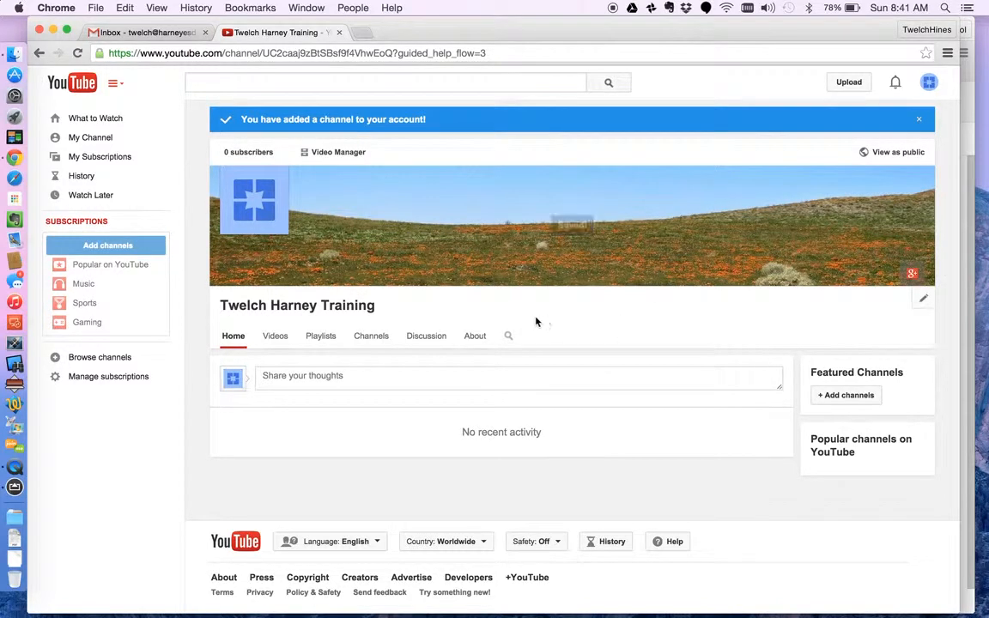
{"action": "left_click", "coordinate": [254, 202]}
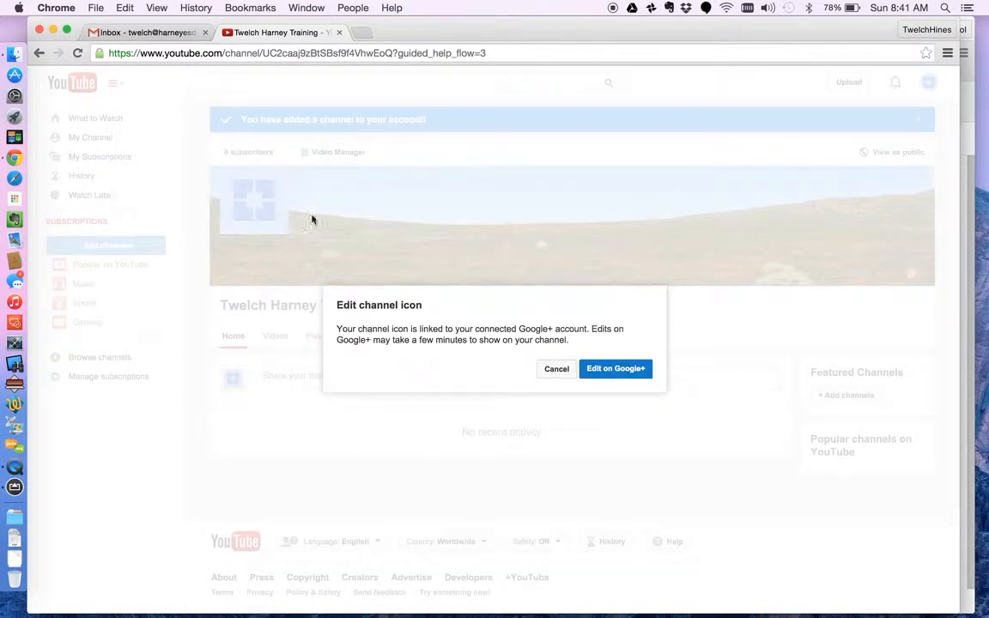
{"action": "mouse_move", "coordinate": [556, 368]}
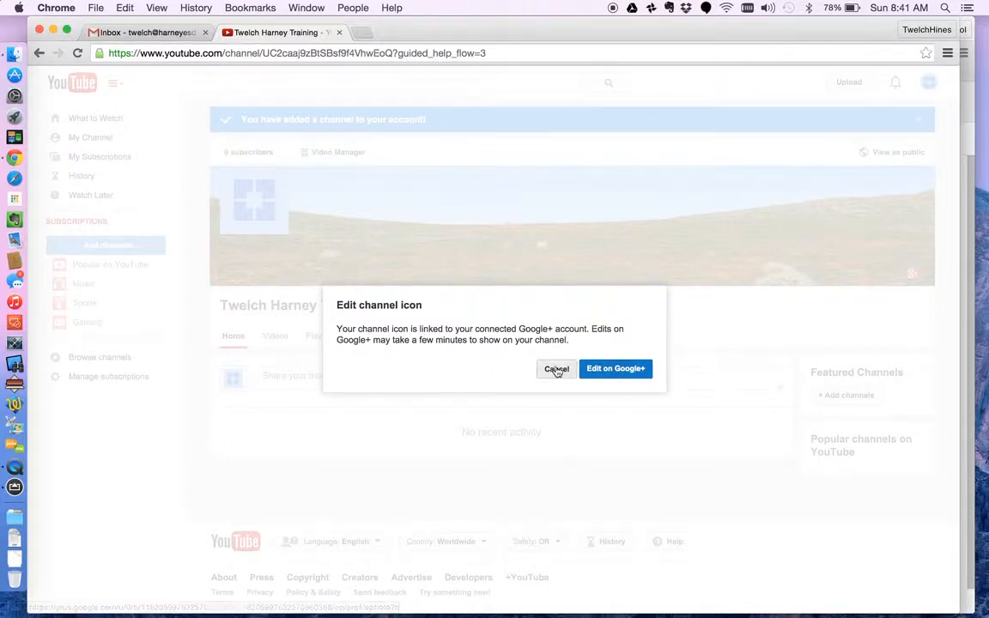
- Cancel the Edit channel icon dialog, returning to the channel home page
{"action": "left_click", "coordinate": [557, 367]}
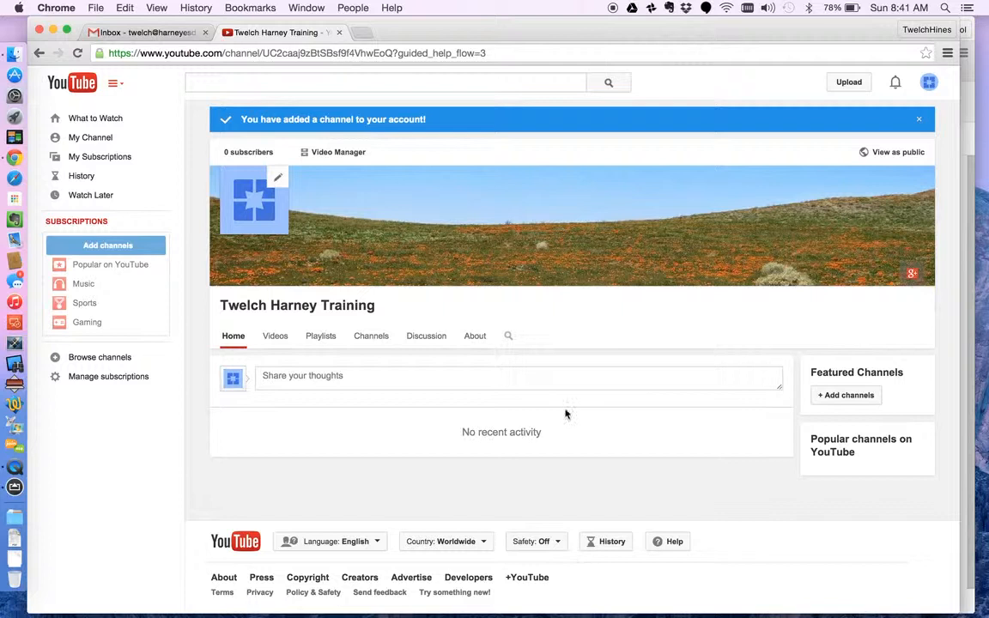
{"action": "mouse_move", "coordinate": [312, 377]}
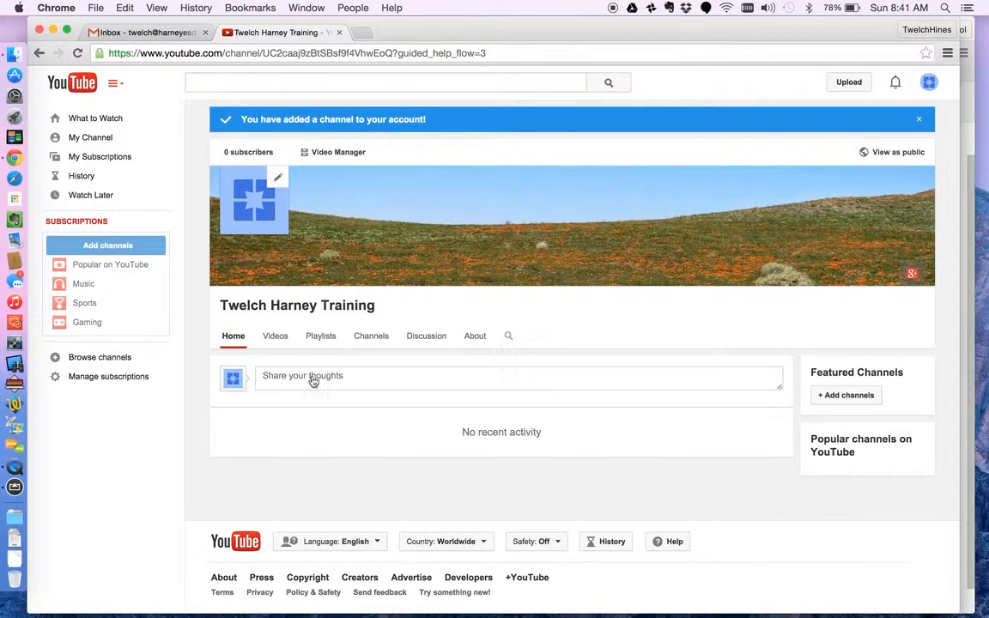
- Save an About description stating the channel provides training videos for the Harney ESD Staff
{"action": "left_click", "coordinate": [474, 335]}
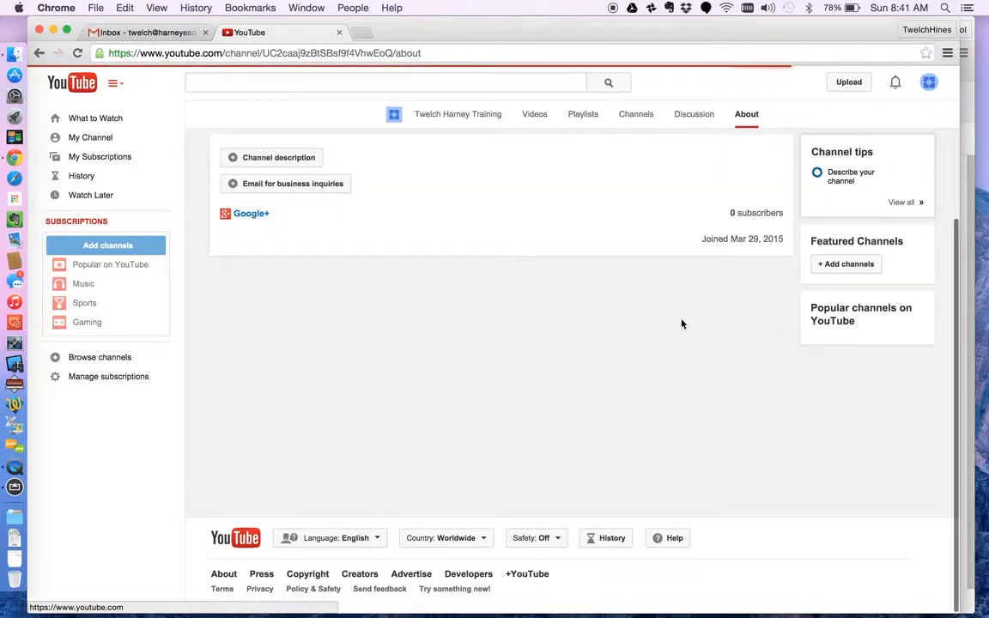
{"action": "left_click", "coordinate": [278, 158]}
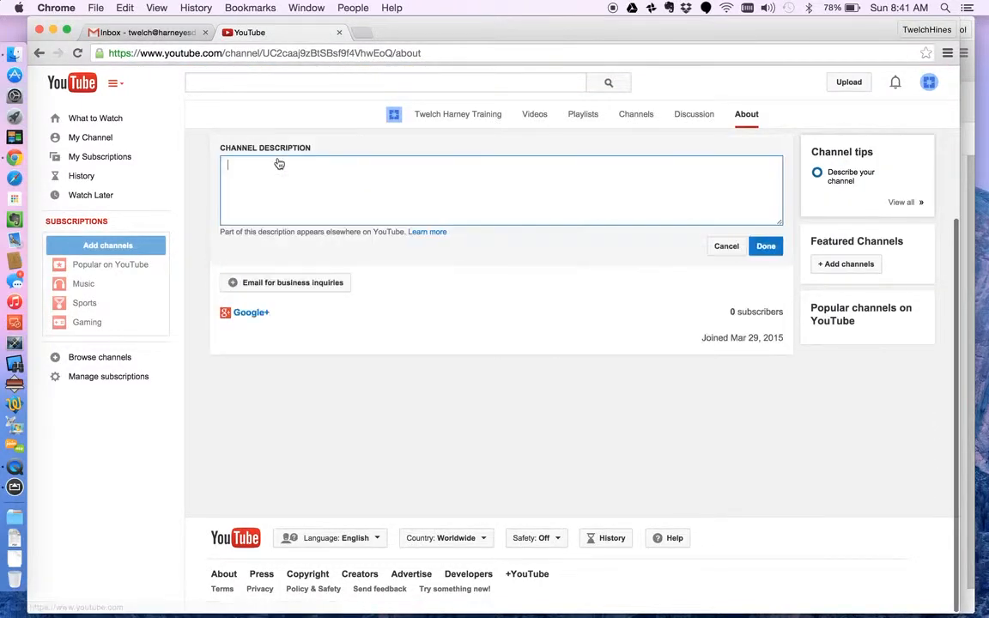
{"action": "type", "text": "This"}
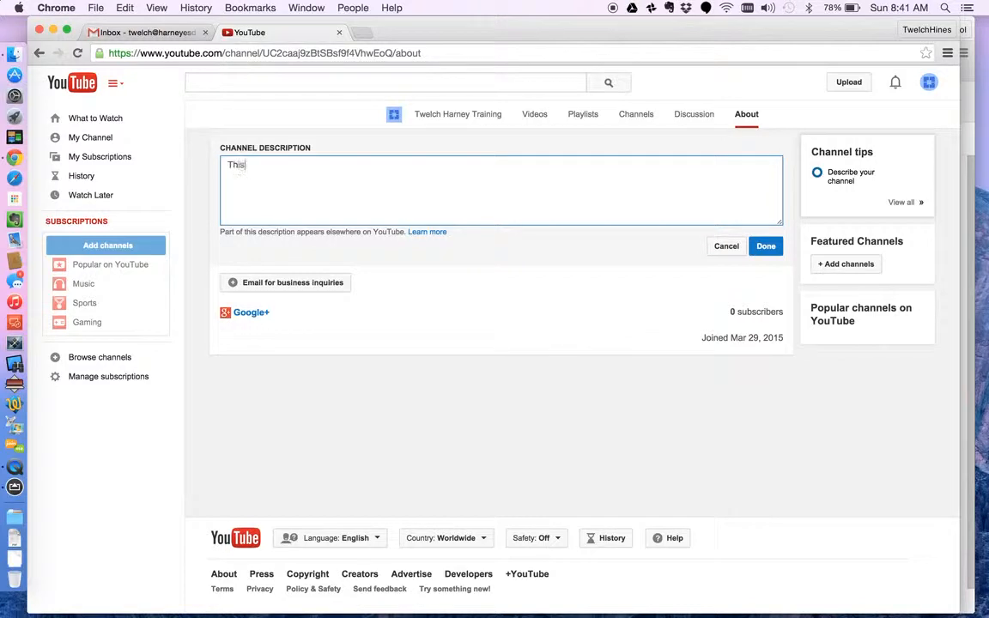
{"action": "type", "text": "channel is"}
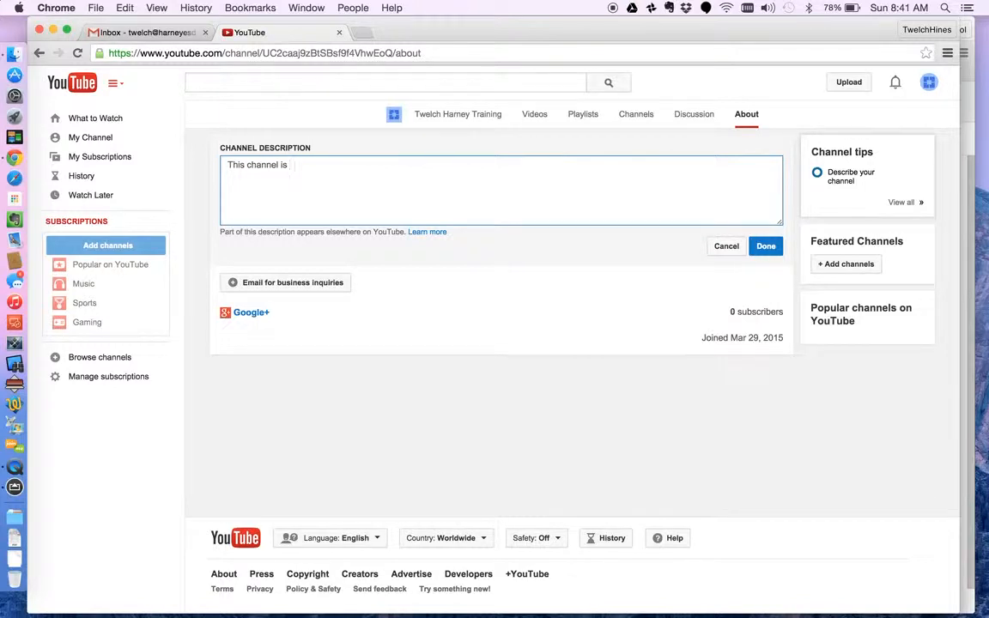
{"action": "type", "text": "set up"}
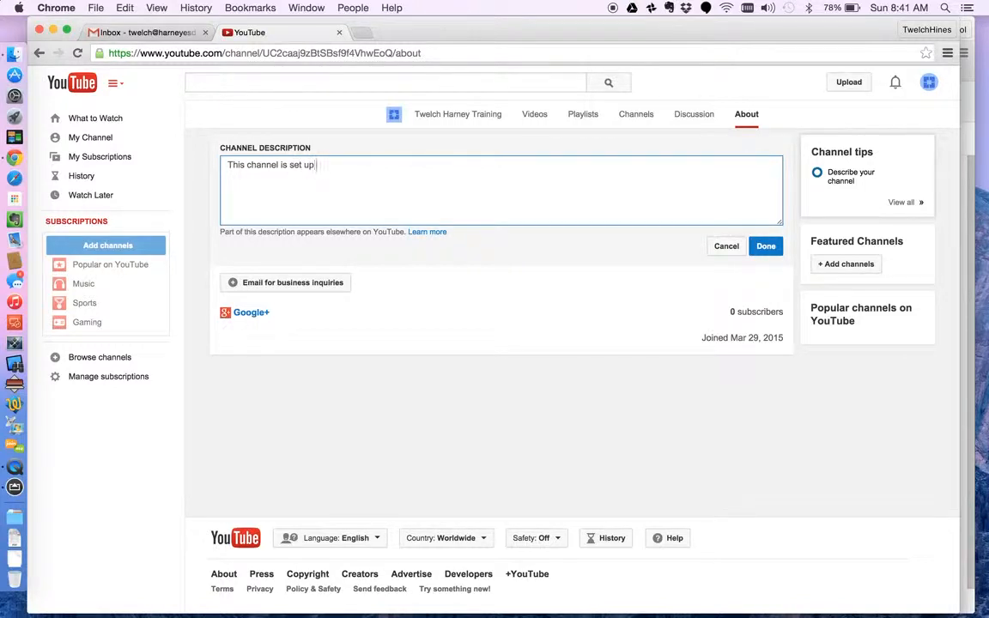
{"action": "type", "text": "to pro"}
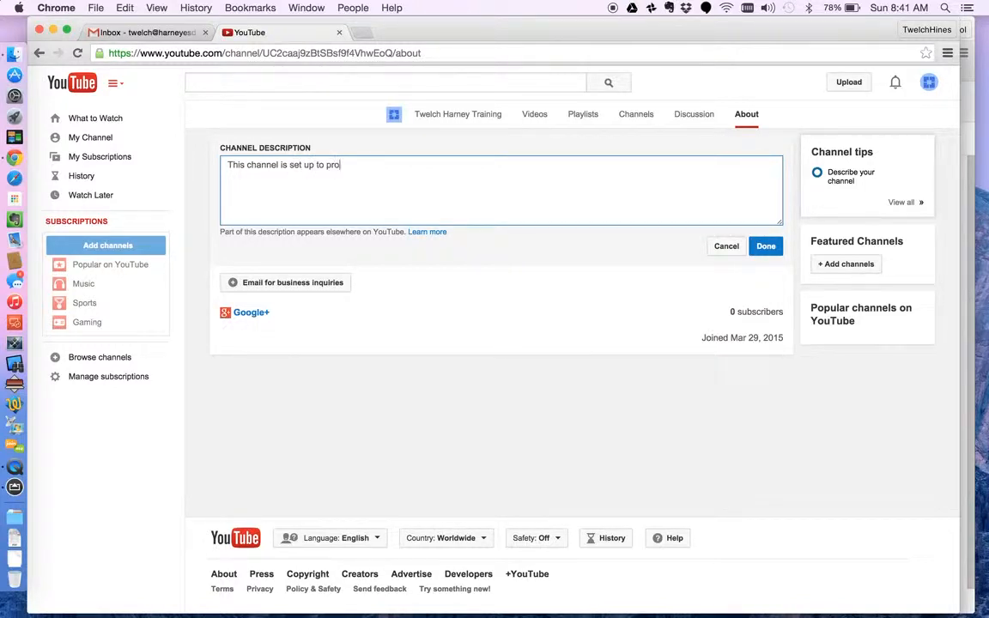
{"action": "type", "text": "vide trainin"}
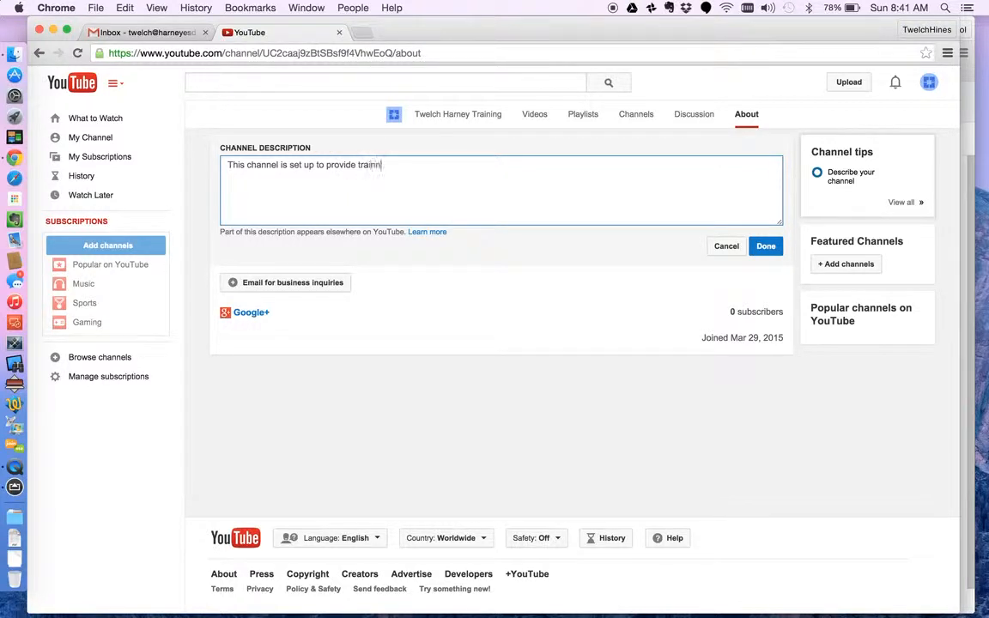
{"action": "key", "text": "Backspace"}
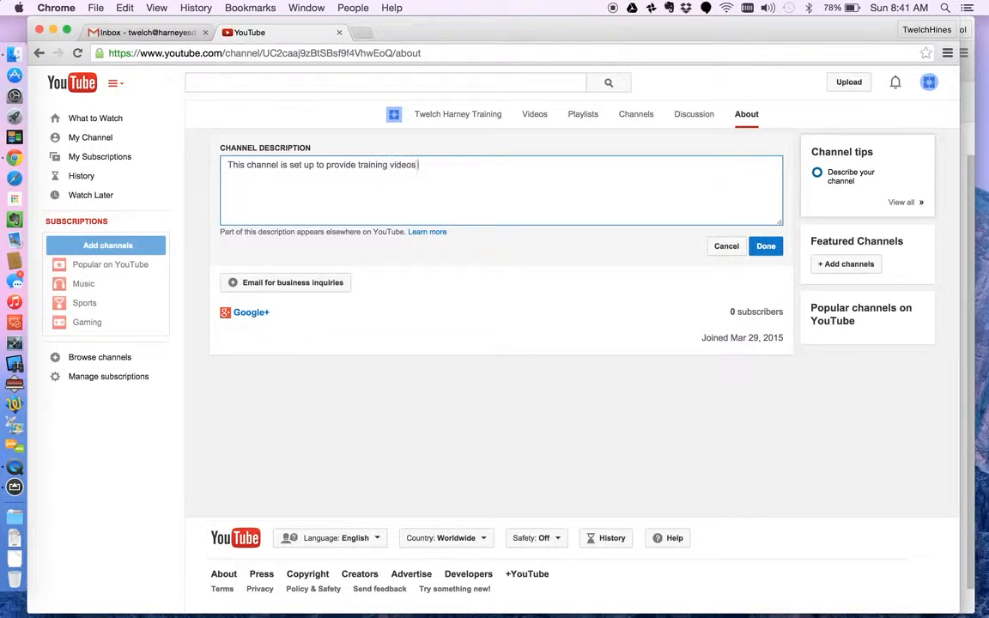
{"action": "type", "text": "for the Ha"}
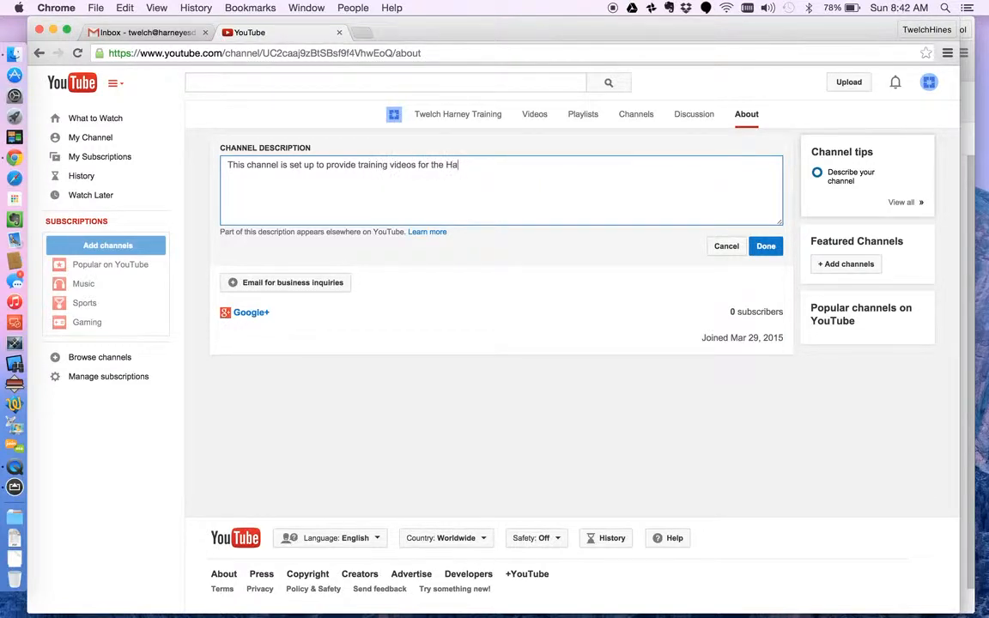
{"action": "type", "text": "rney ESD S"}
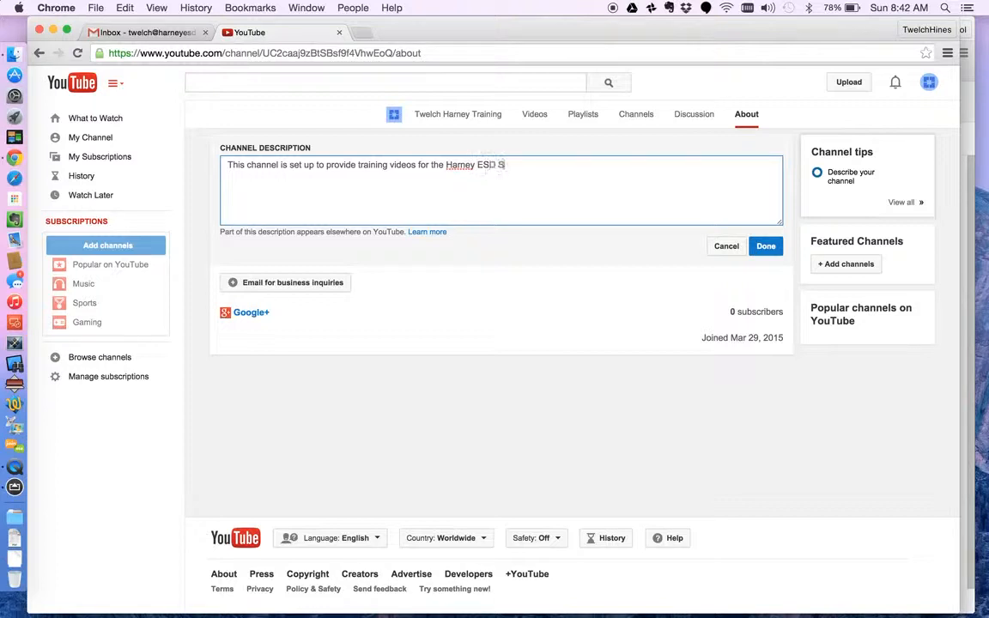
{"action": "type", "text": "taff."}
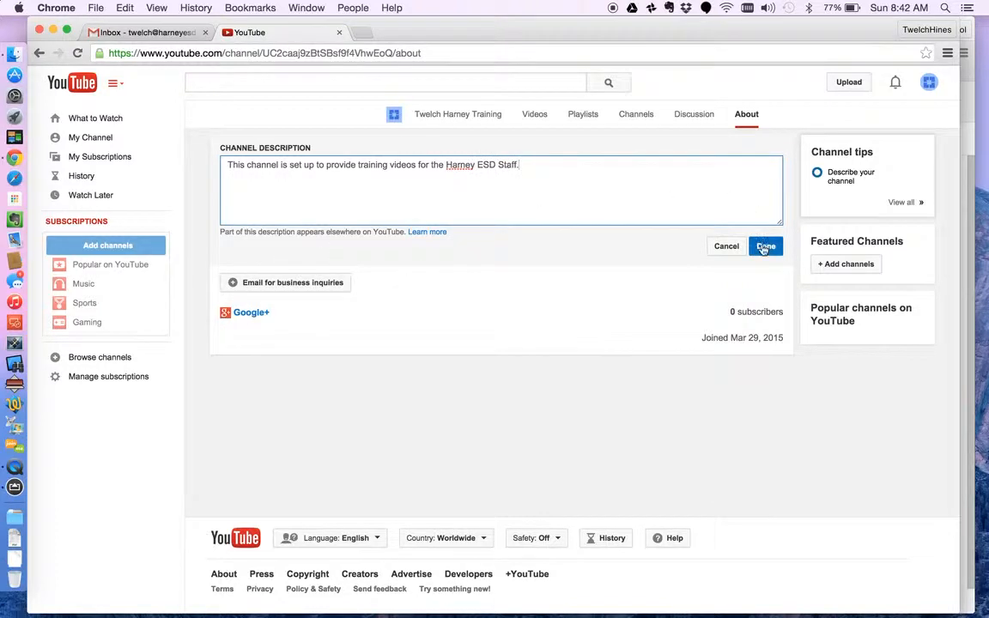
{"action": "left_click", "coordinate": [765, 247]}
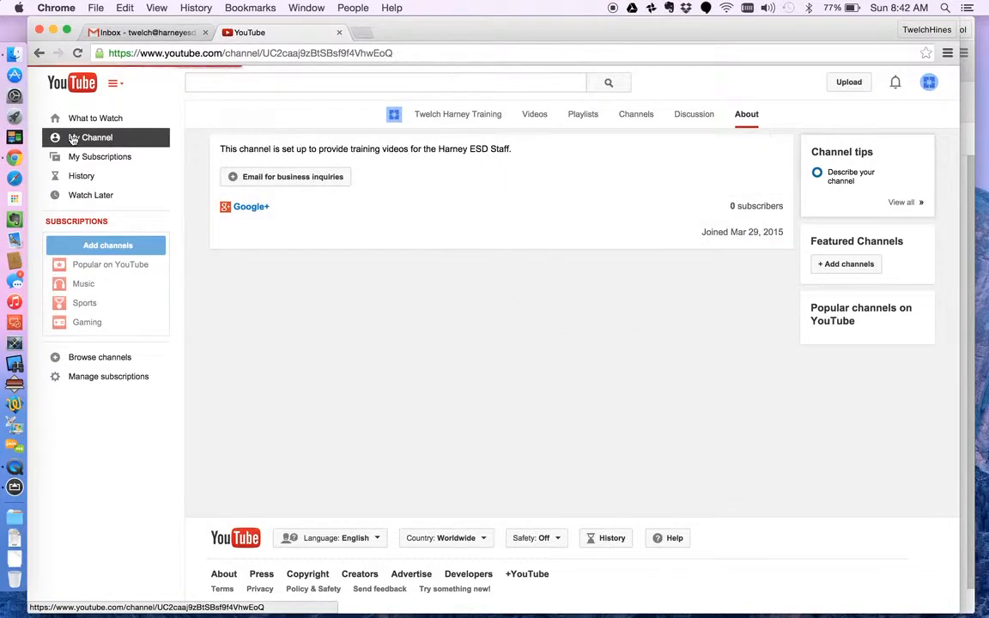
- From the channel home page, view the Videos section, which shows no uploads yet
{"action": "left_click", "coordinate": [97, 138]}
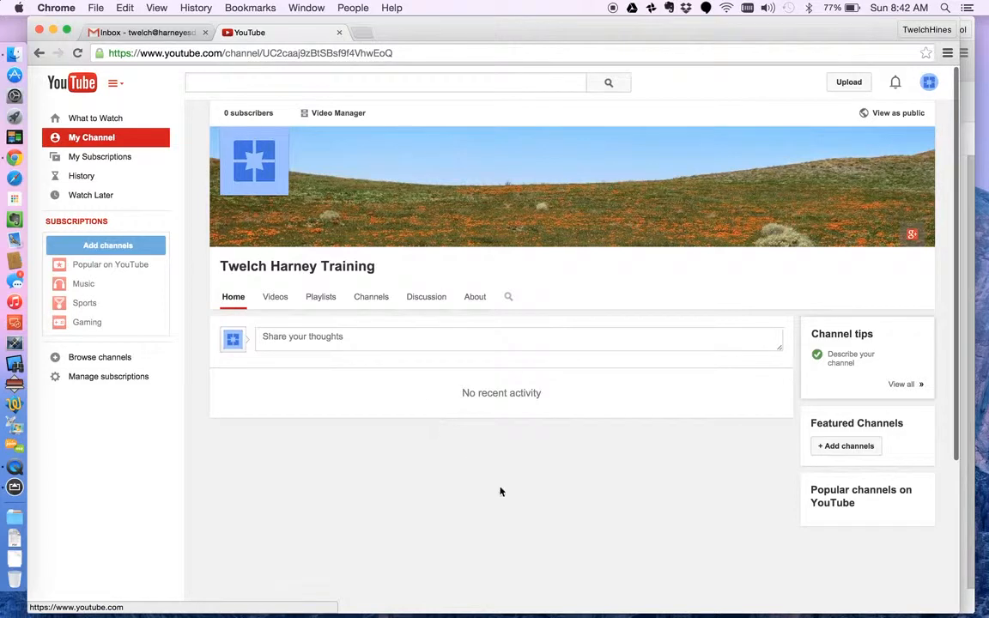
{"action": "mouse_move", "coordinate": [762, 196]}
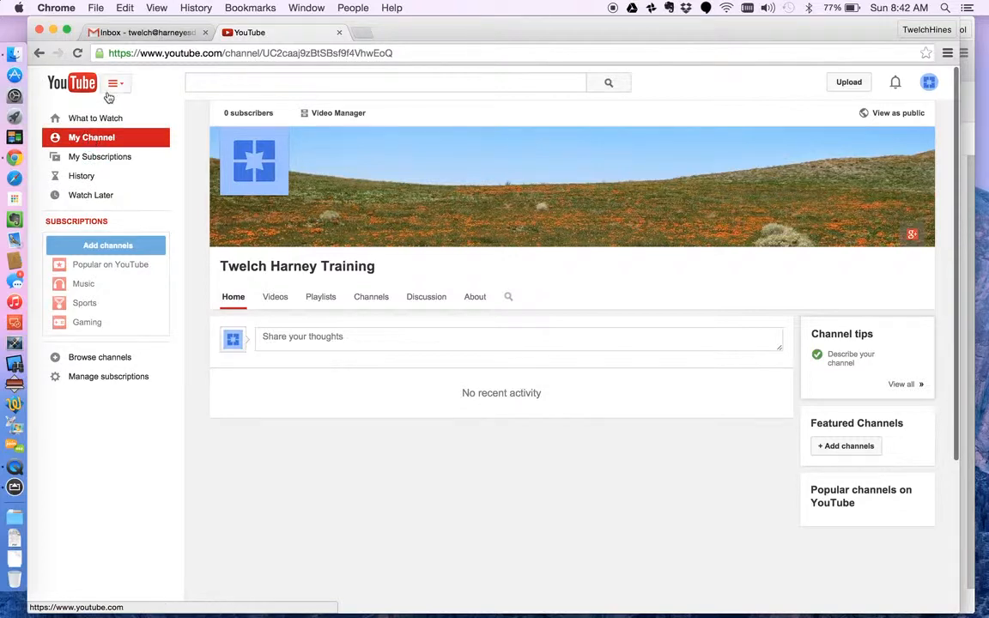
{"action": "left_click", "coordinate": [114, 83]}
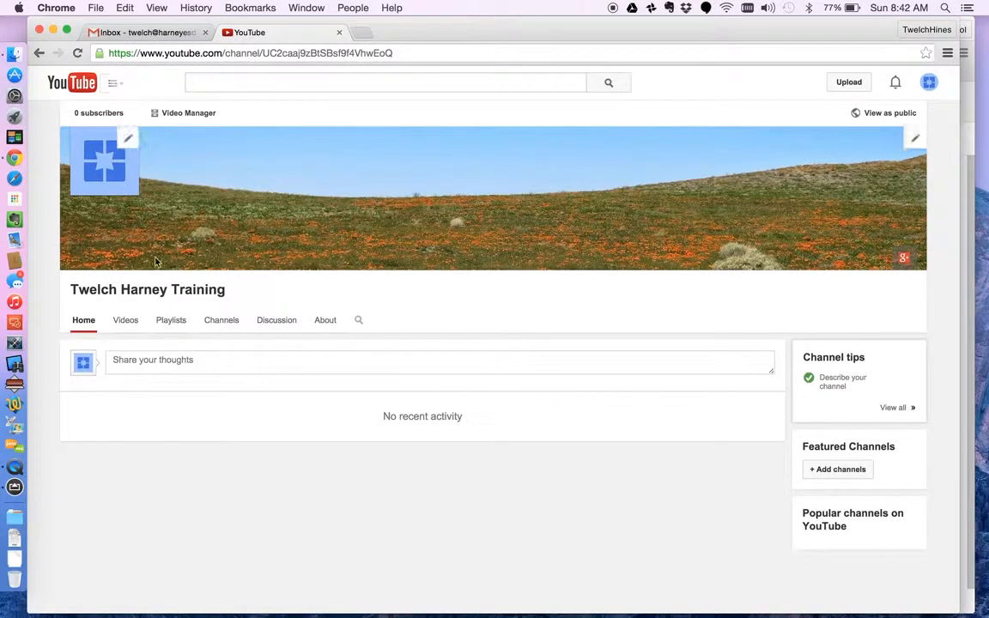
{"action": "left_click", "coordinate": [126, 320]}
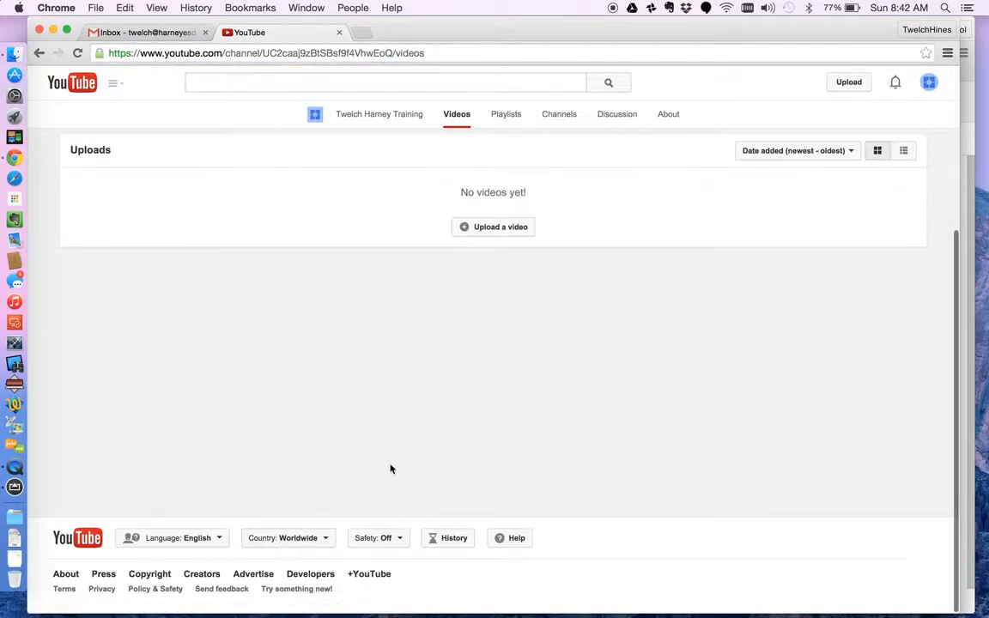
{"action": "mouse_move", "coordinate": [426, 456]}
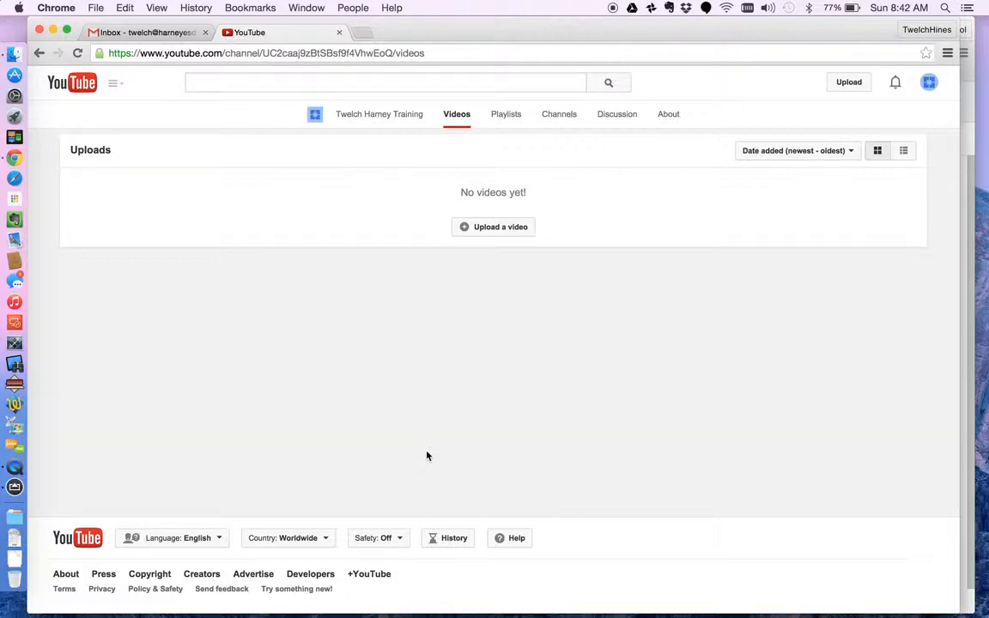
{"action": "mouse_move", "coordinate": [638, 156]}
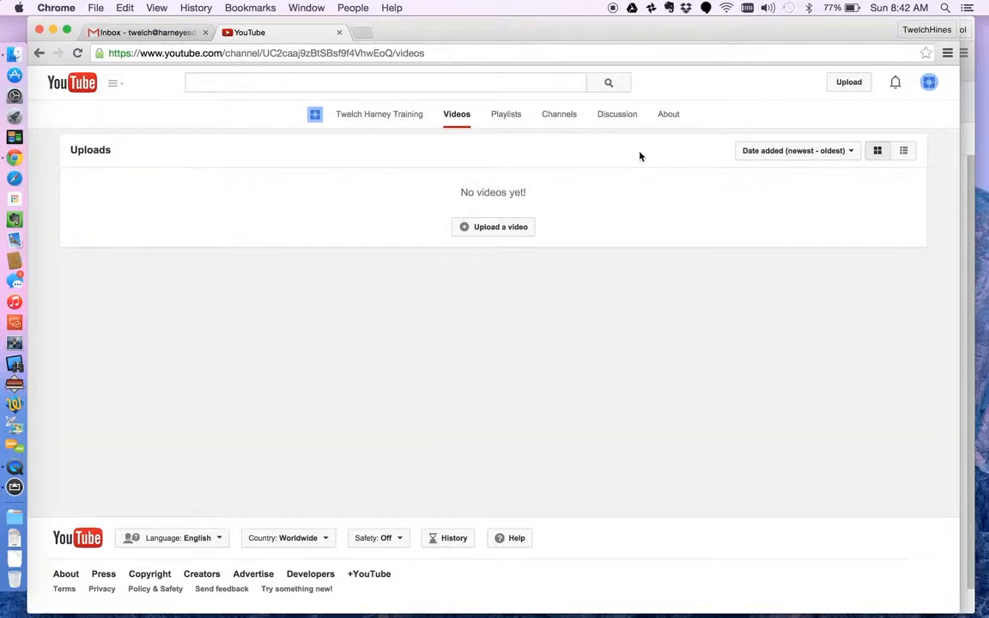
{"action": "left_click", "coordinate": [116, 83]}
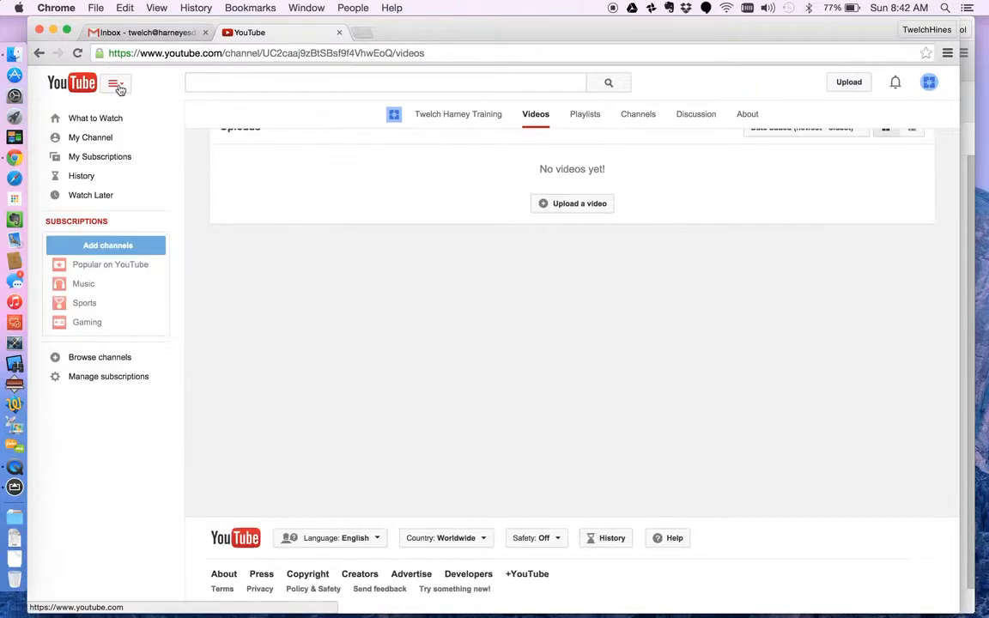
- Tour the Videos, Playlists, Channels and Discussion sections, ending on About with the new description
{"action": "left_click", "coordinate": [89, 138]}
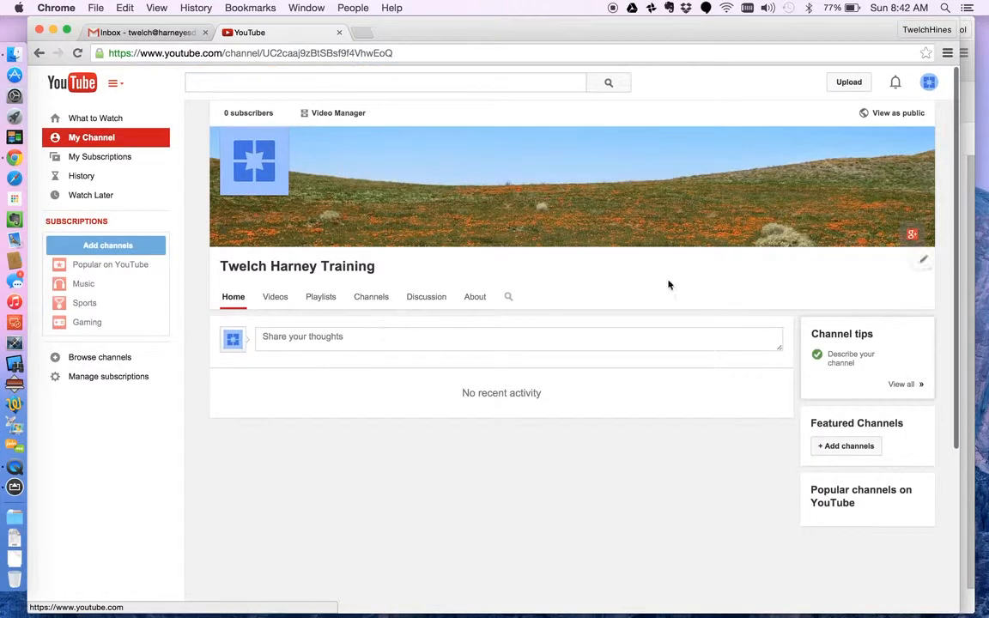
{"action": "left_click", "coordinate": [275, 296]}
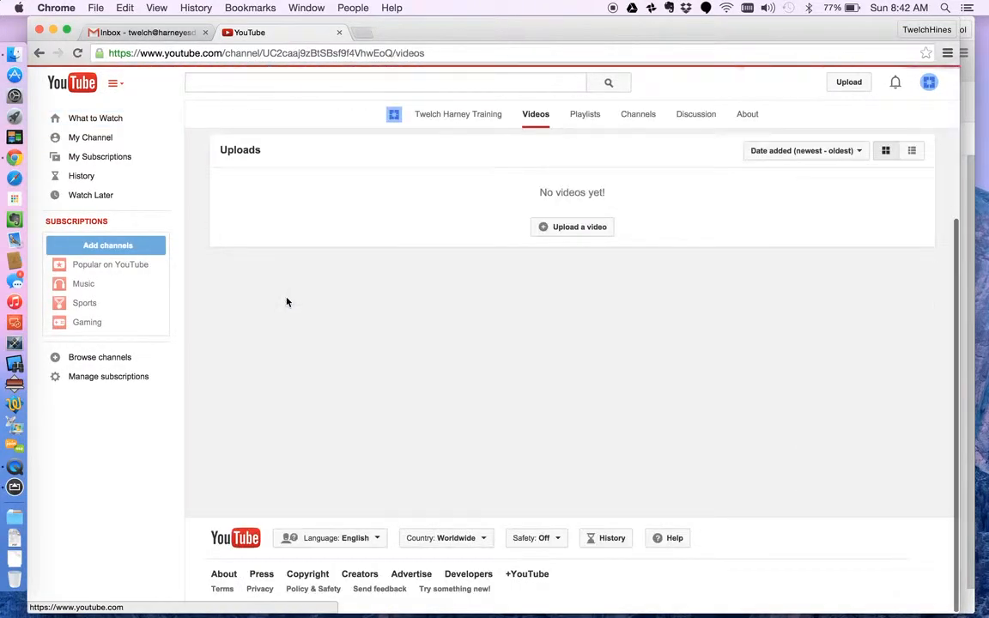
{"action": "left_click", "coordinate": [583, 113]}
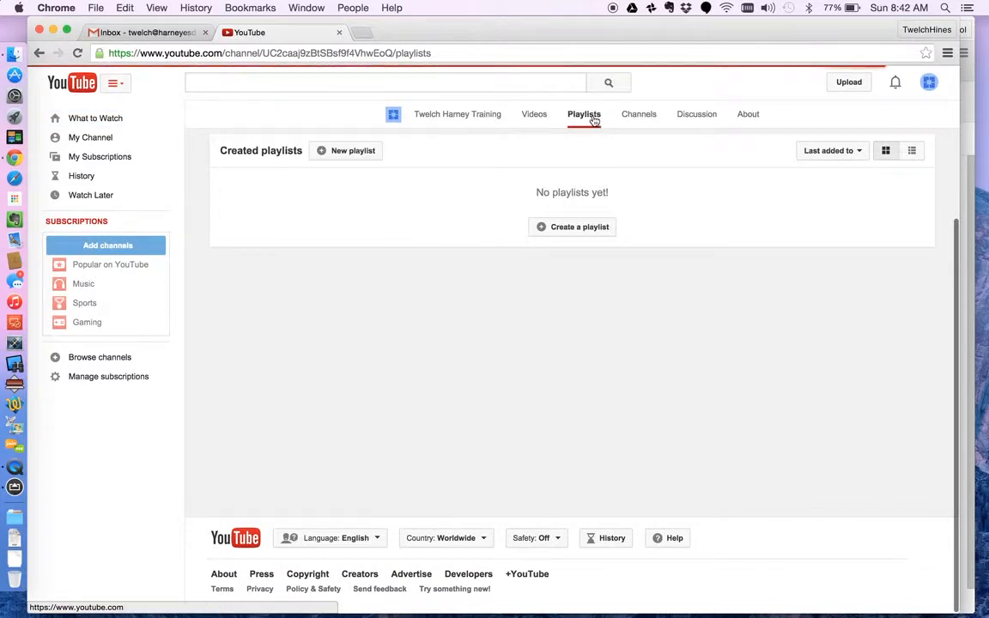
{"action": "left_click", "coordinate": [637, 113]}
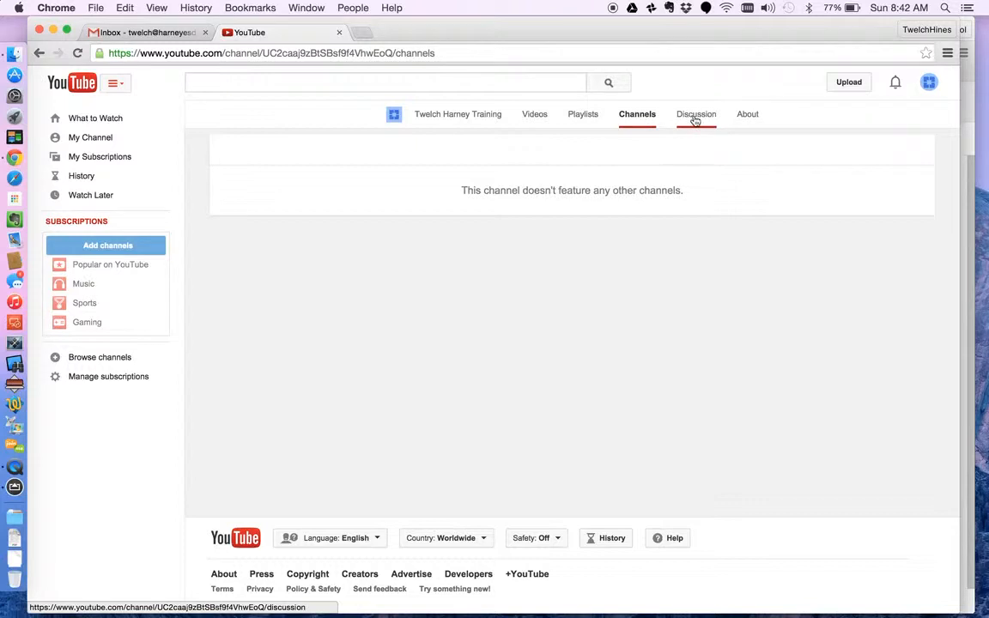
{"action": "left_click", "coordinate": [695, 113]}
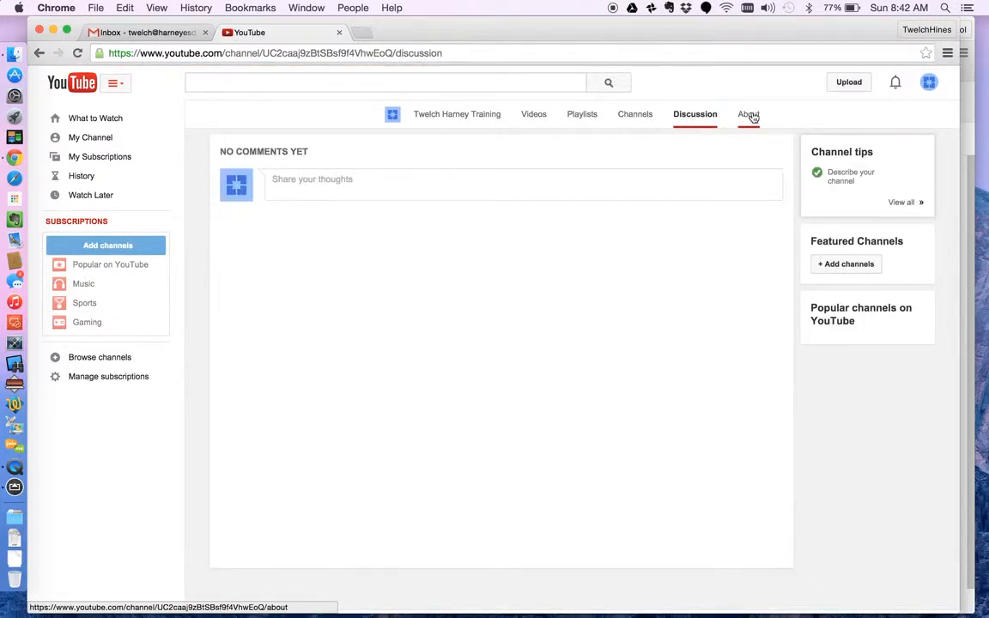
{"action": "left_click", "coordinate": [745, 113]}
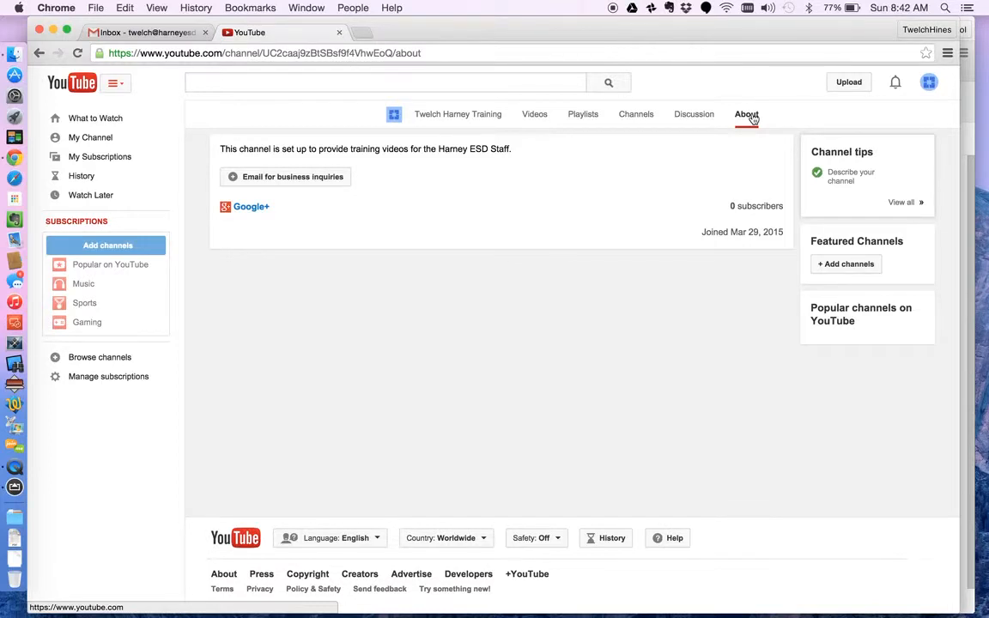
{"action": "mouse_move", "coordinate": [673, 67]}
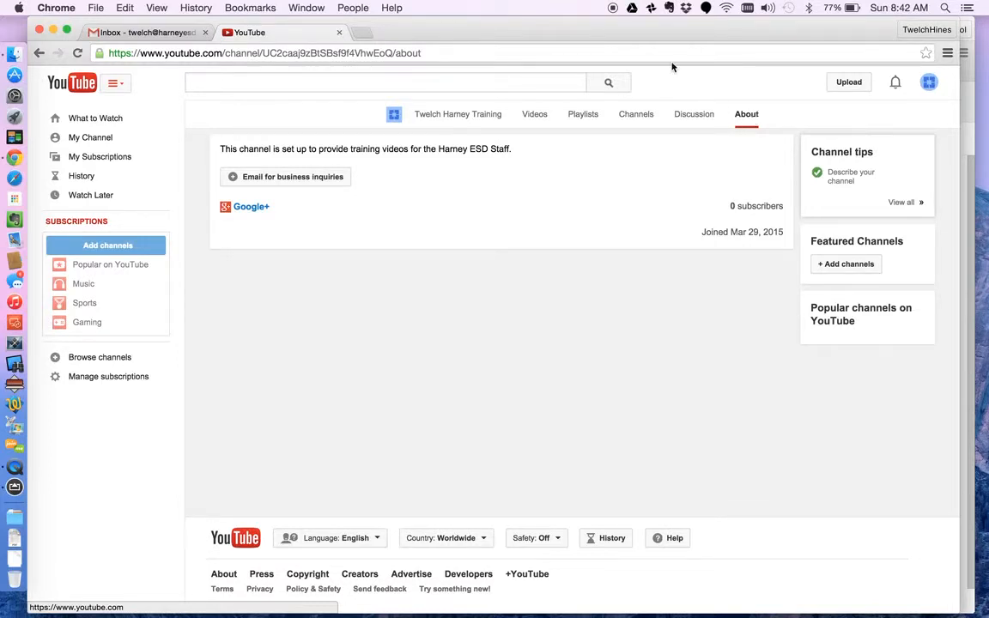